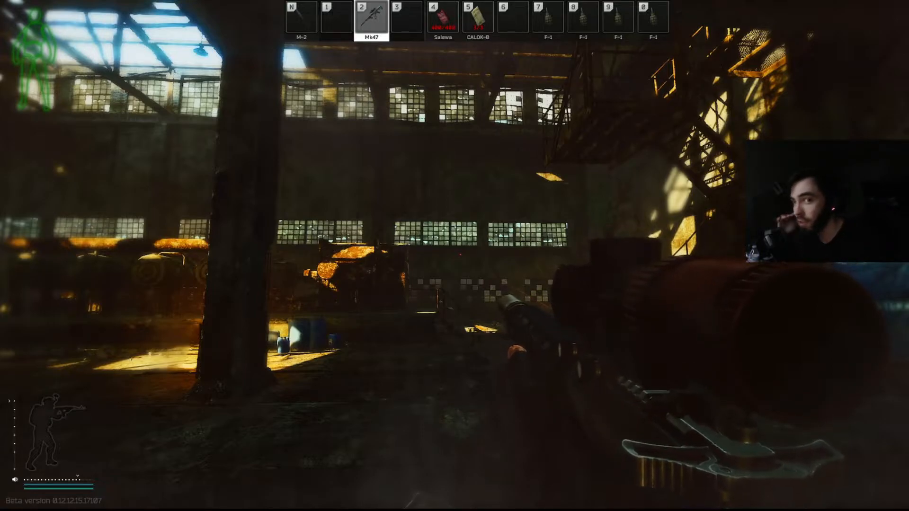
# Pause the raid with Escape to bring up the Disconnect/Resume menu.
pyautogui.press('Escape')
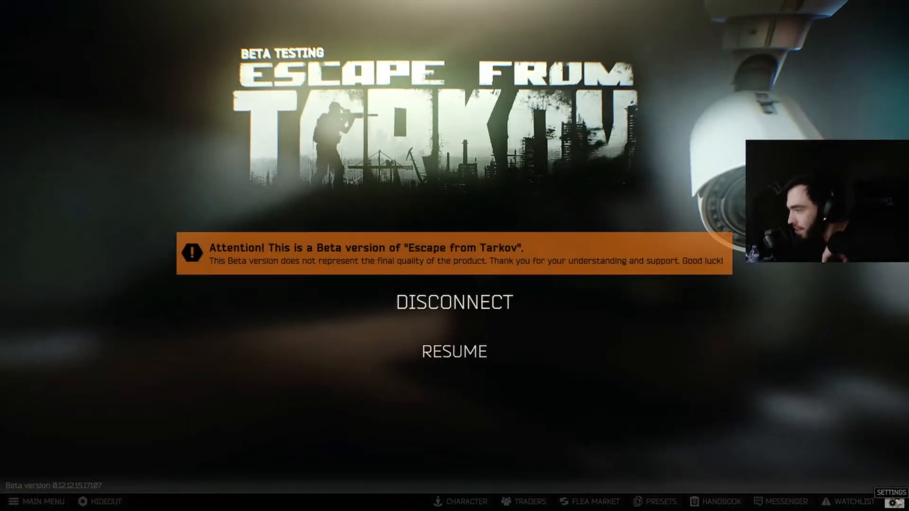
# Open Settings on the Game tab, check health color schemes and keep Polychrome.
pyautogui.click(892, 493)
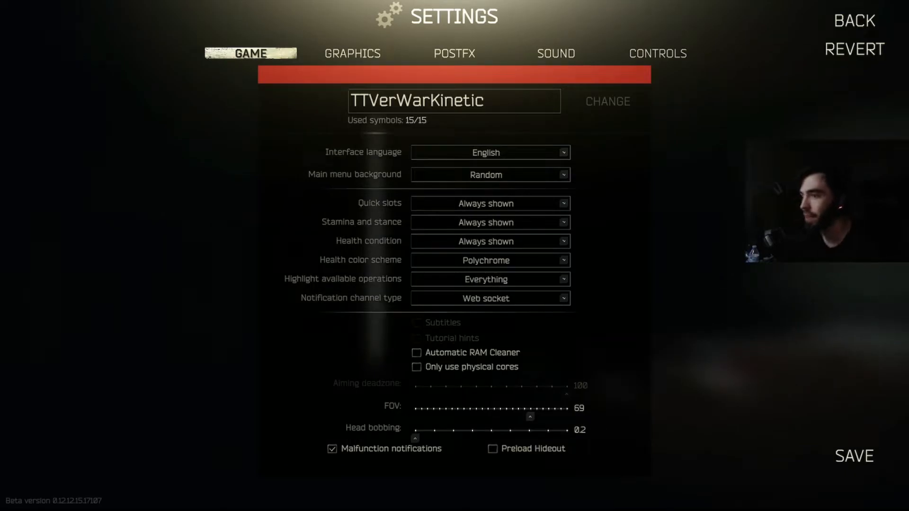
pyautogui.moveTo(4, 330)
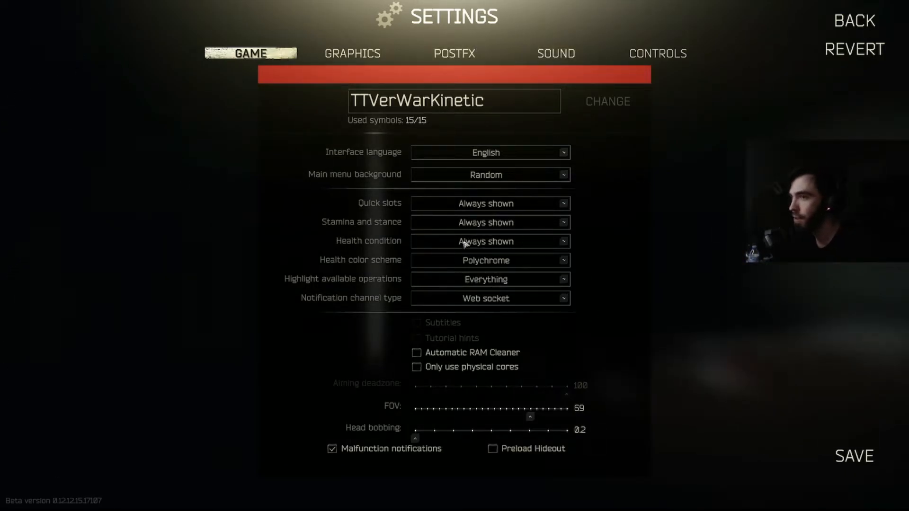
pyautogui.moveTo(589, 233)
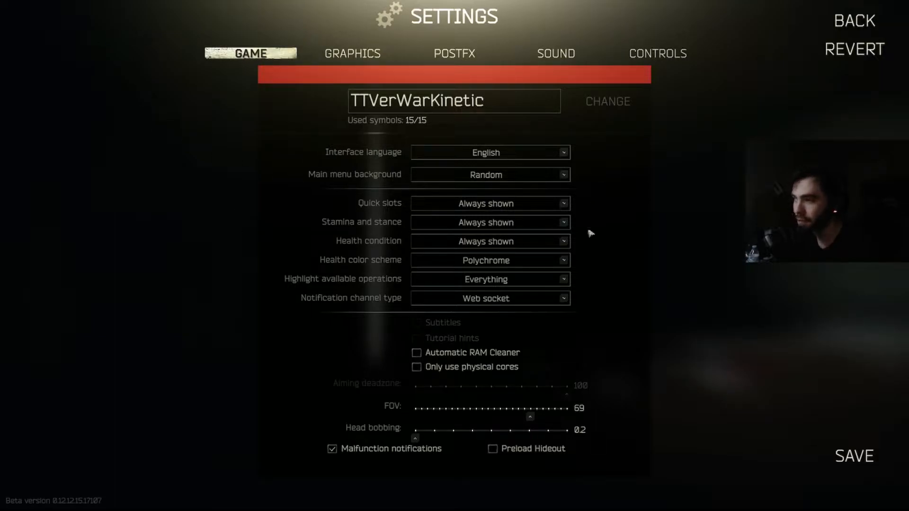
pyautogui.moveTo(612, 238)
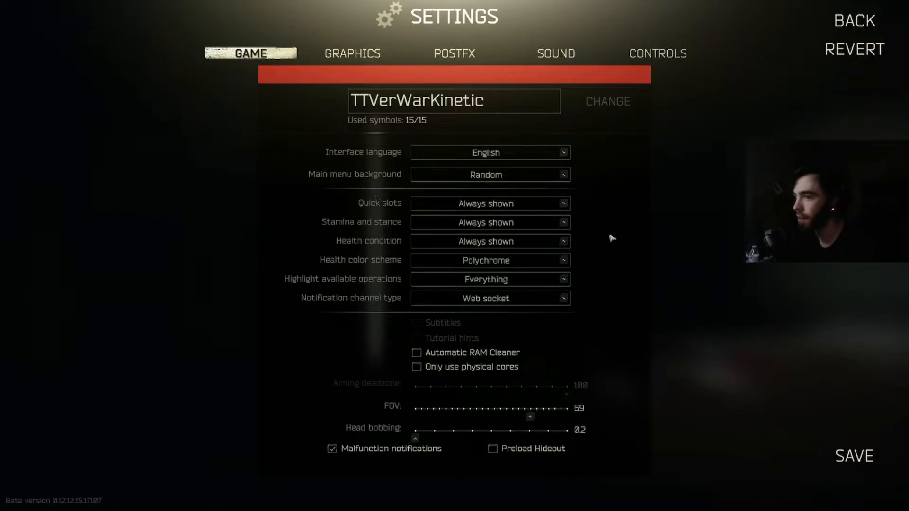
pyautogui.moveTo(677, 266)
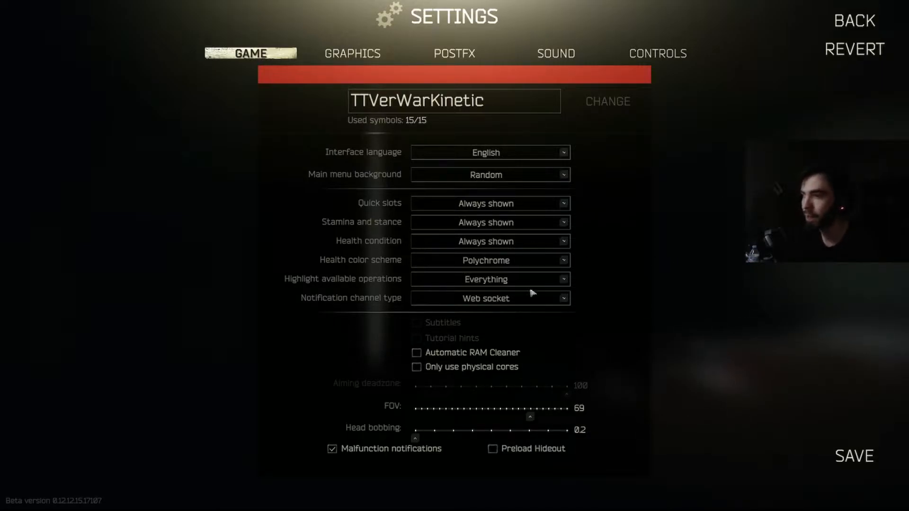
pyautogui.click(490, 259)
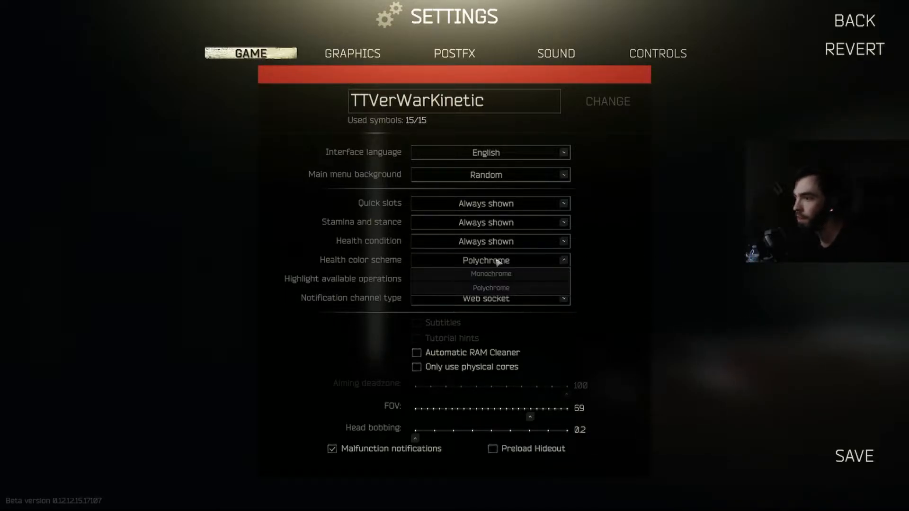
pyautogui.click(490, 287)
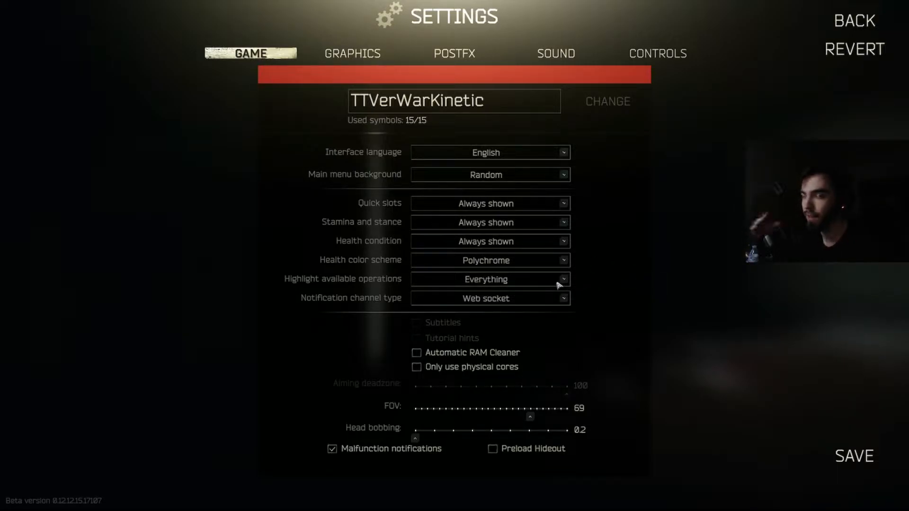
pyautogui.moveTo(525, 240)
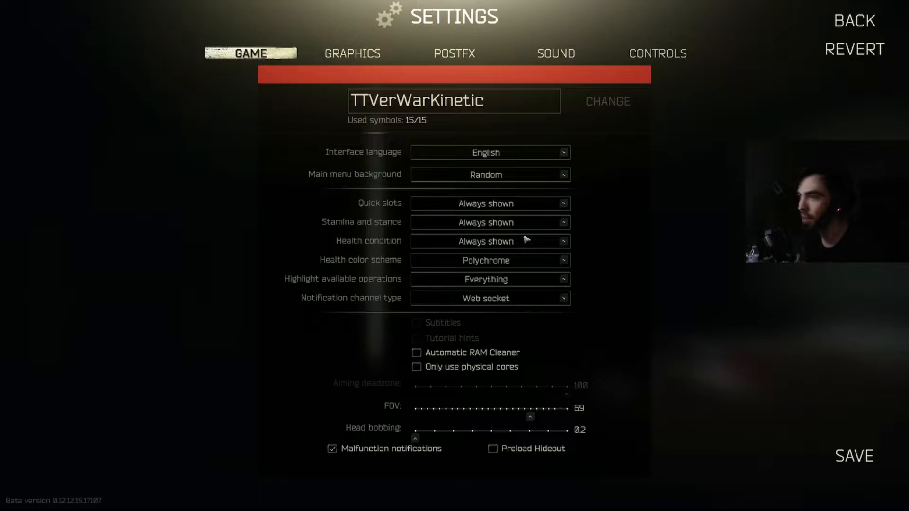
pyautogui.moveTo(531, 260)
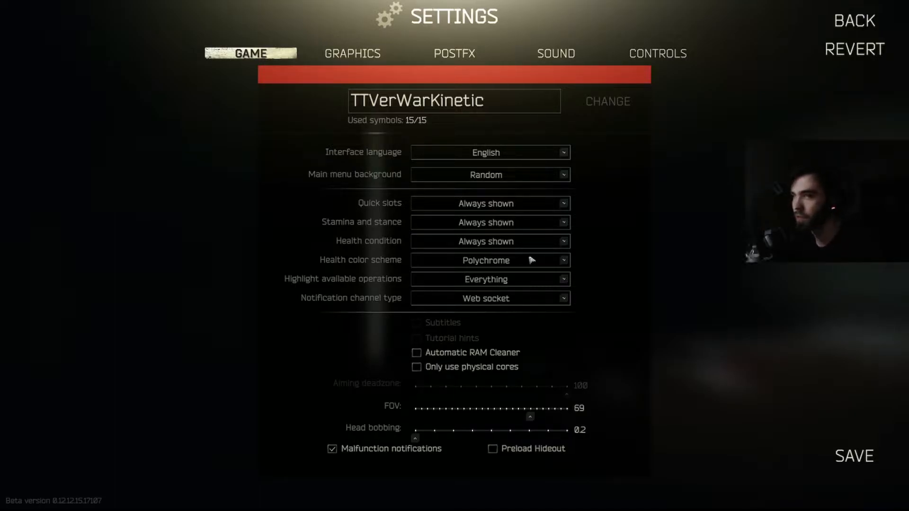
pyautogui.moveTo(246, 173)
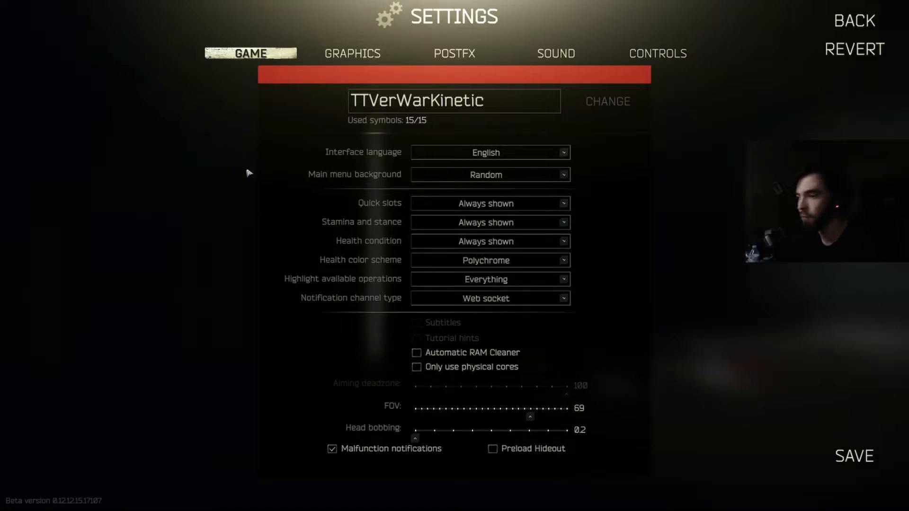
pyautogui.moveTo(348, 182)
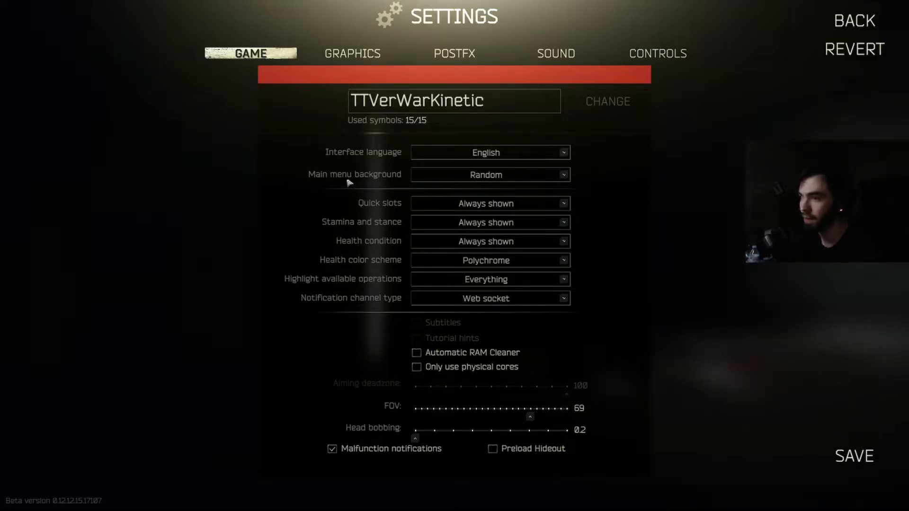
pyautogui.moveTo(452, 206)
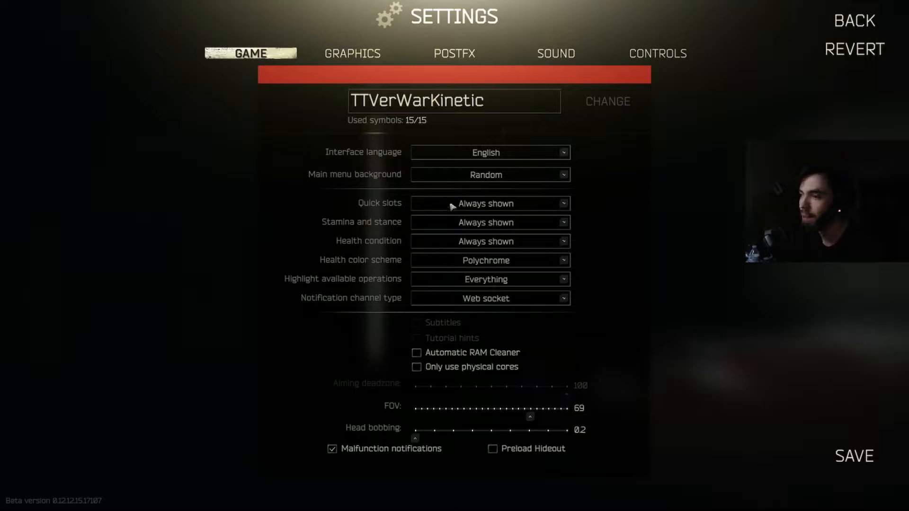
# Switch to the Graphics settings page with resolution, screen mode and anti-aliasing.
pyautogui.click(352, 53)
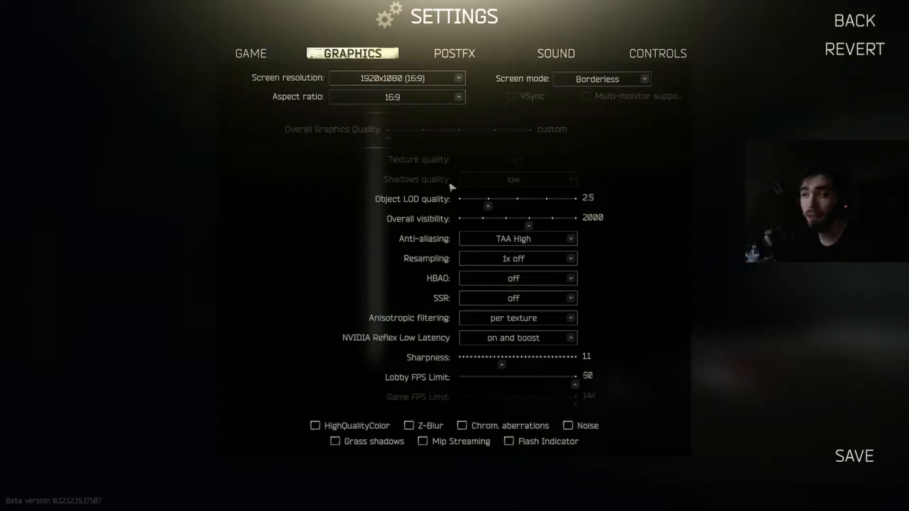
pyautogui.moveTo(452, 300)
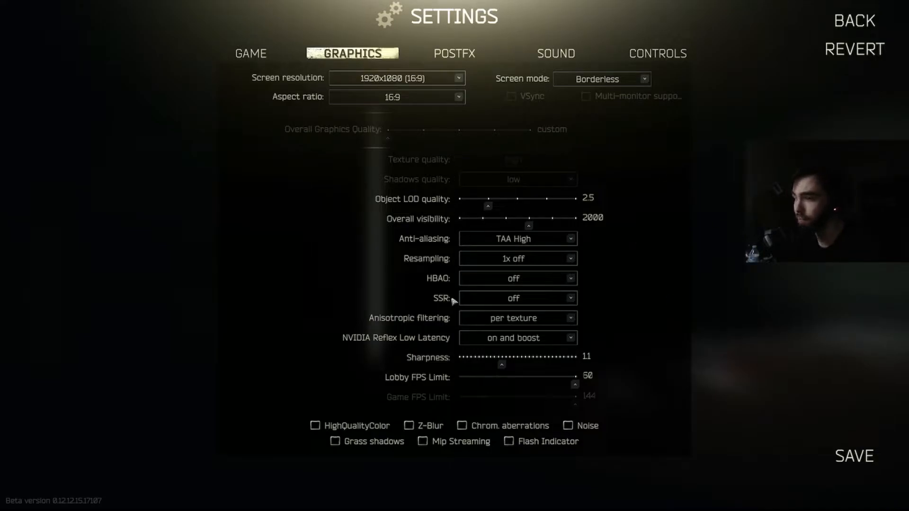
pyautogui.moveTo(561, 285)
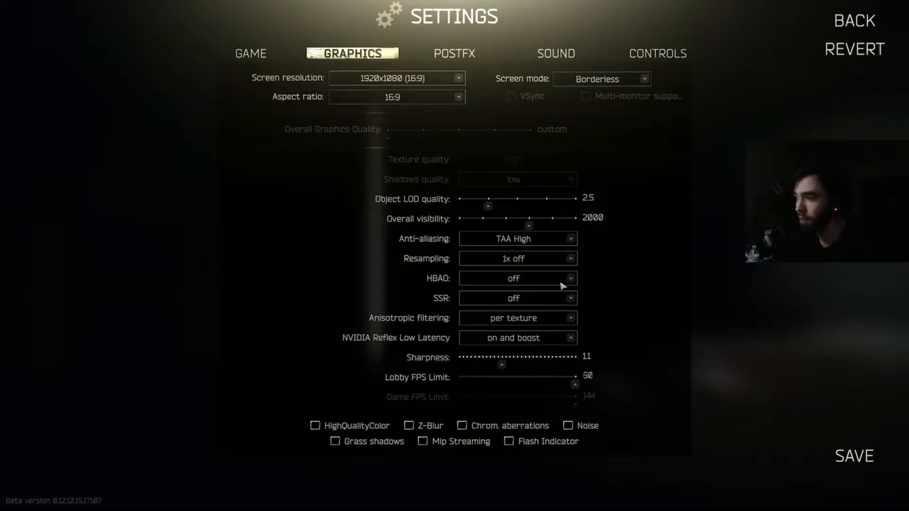
pyautogui.moveTo(619, 279)
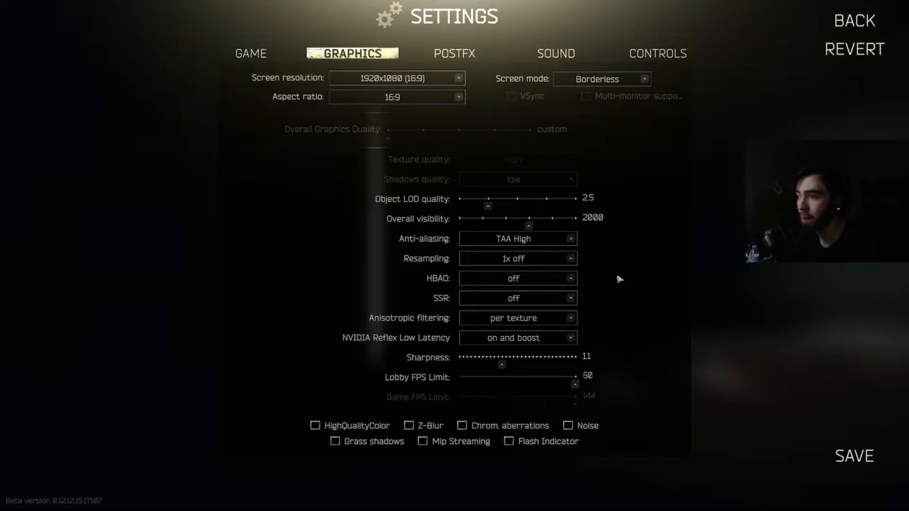
# Switch to the PostFX page with brightness, saturation, clarity and color grading.
pyautogui.click(454, 53)
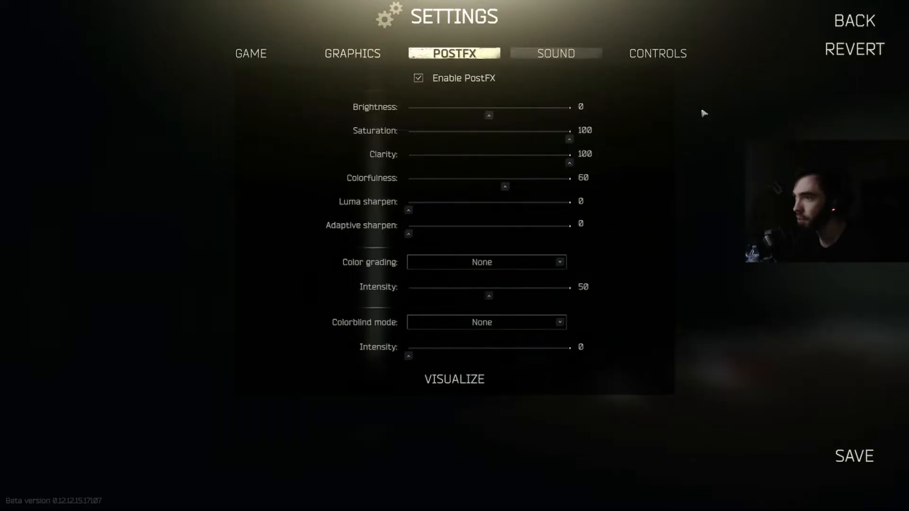
pyautogui.moveTo(290, 233)
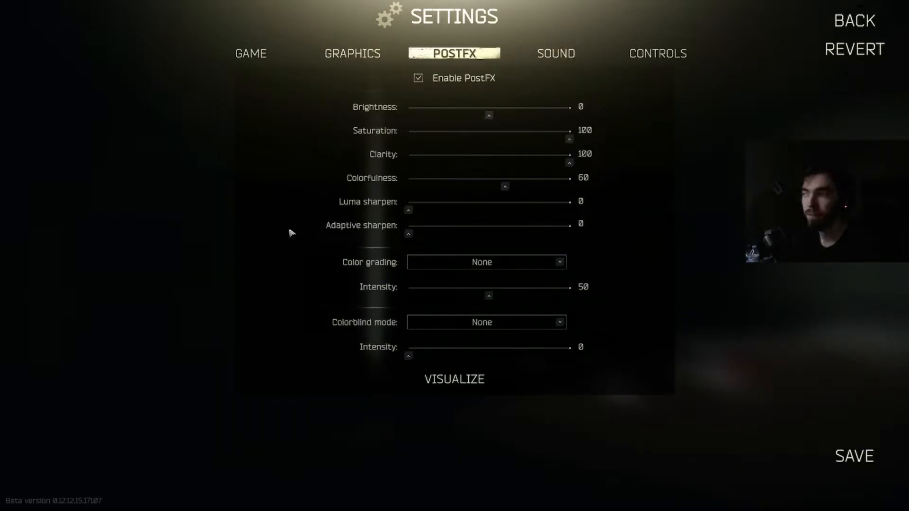
pyautogui.moveTo(678, 310)
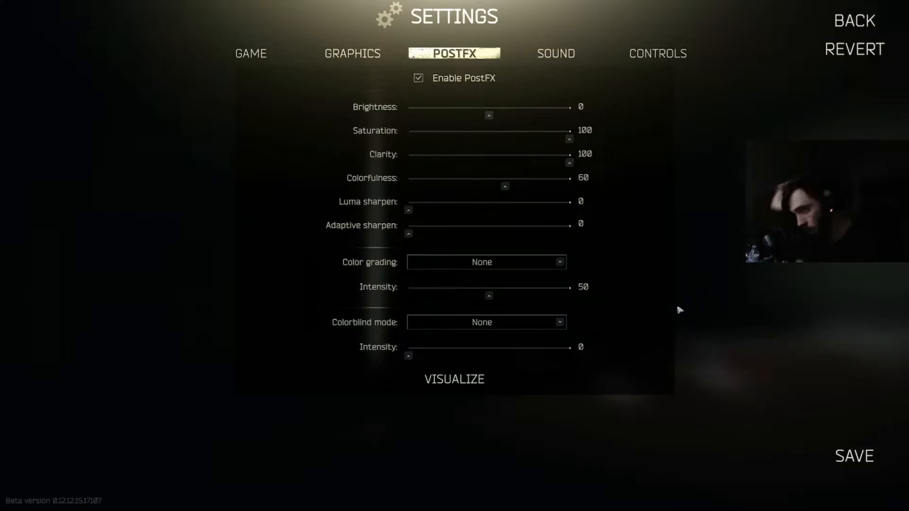
pyautogui.moveTo(463, 227)
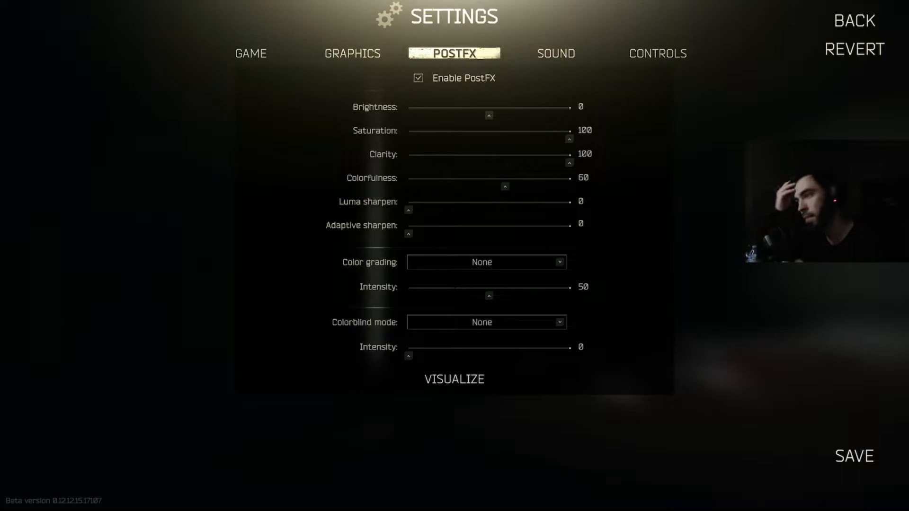
# Switch to the Sound page showing overall volume 100 and interface volume 50.
pyautogui.click(554, 53)
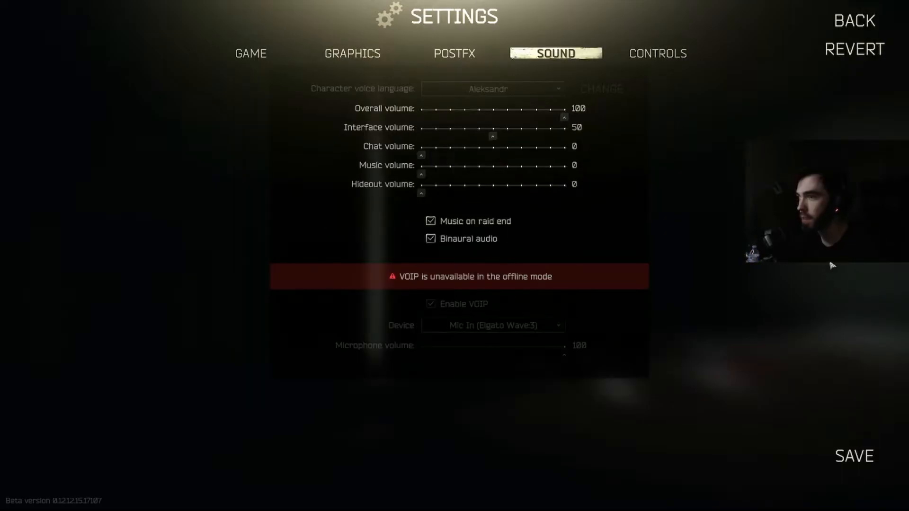
pyautogui.moveTo(345, 122)
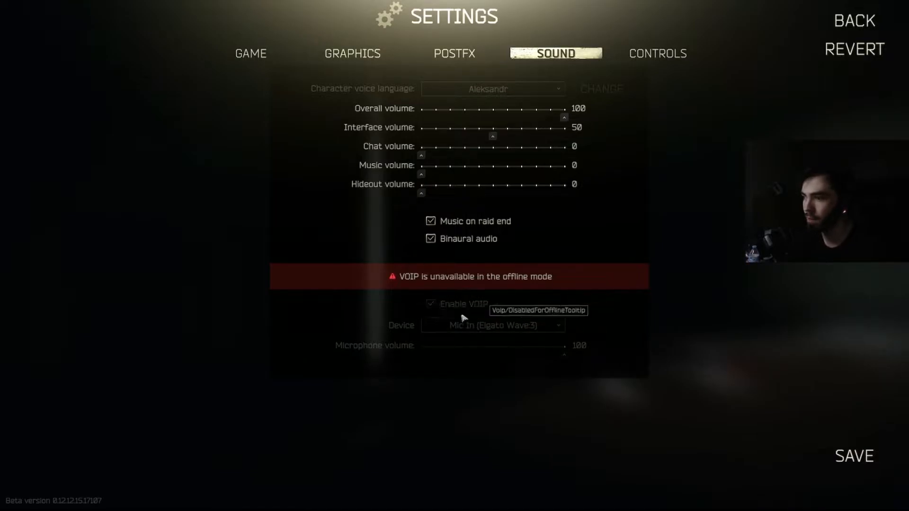
pyautogui.moveTo(536, 294)
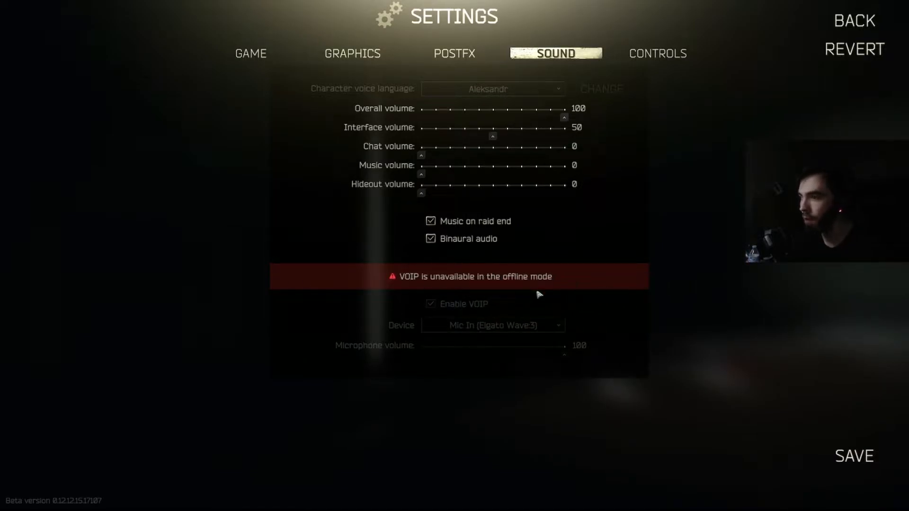
pyautogui.moveTo(521, 309)
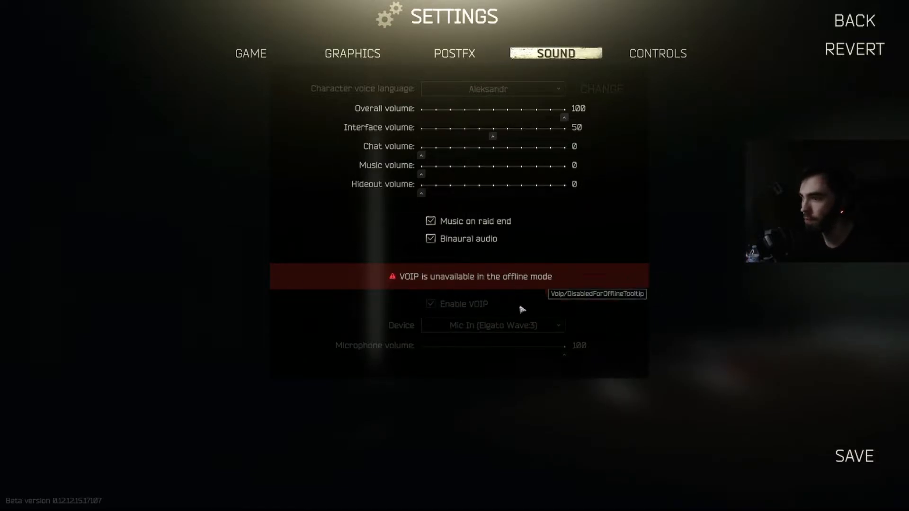
pyautogui.moveTo(657, 53)
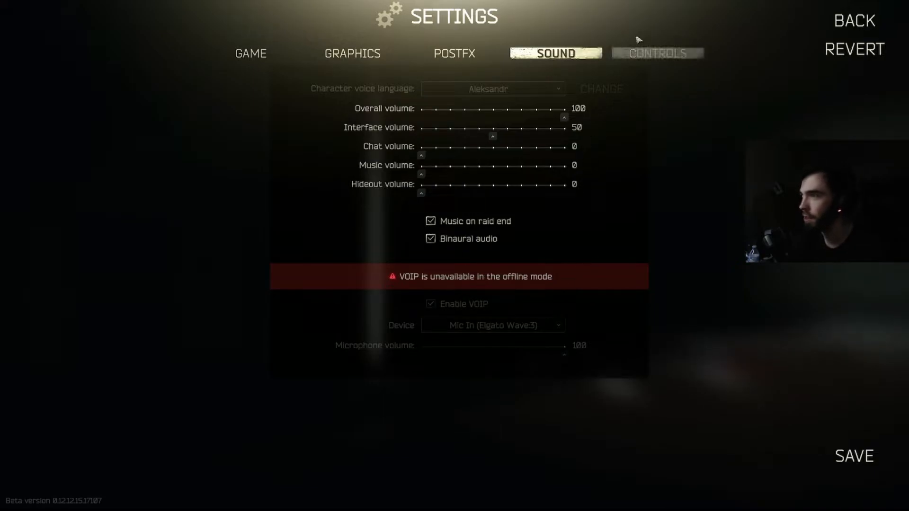
# Show Controls keybinds and scroll down to fire mode and Check chamber\Fix malfunction.
pyautogui.click(657, 53)
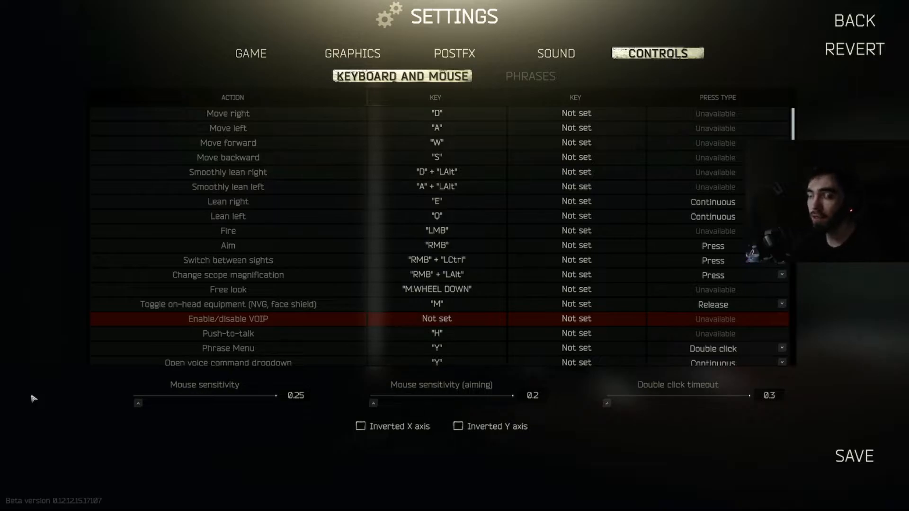
pyautogui.moveTo(284, 405)
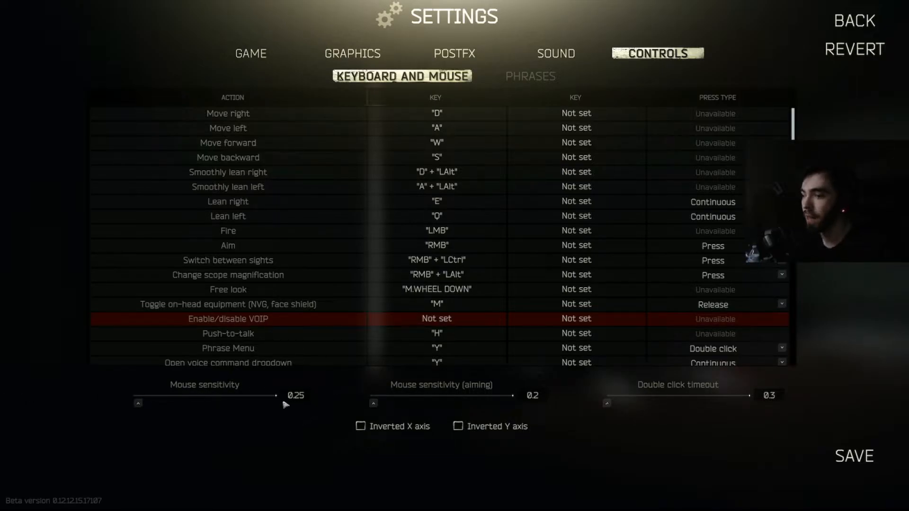
pyautogui.moveTo(397, 404)
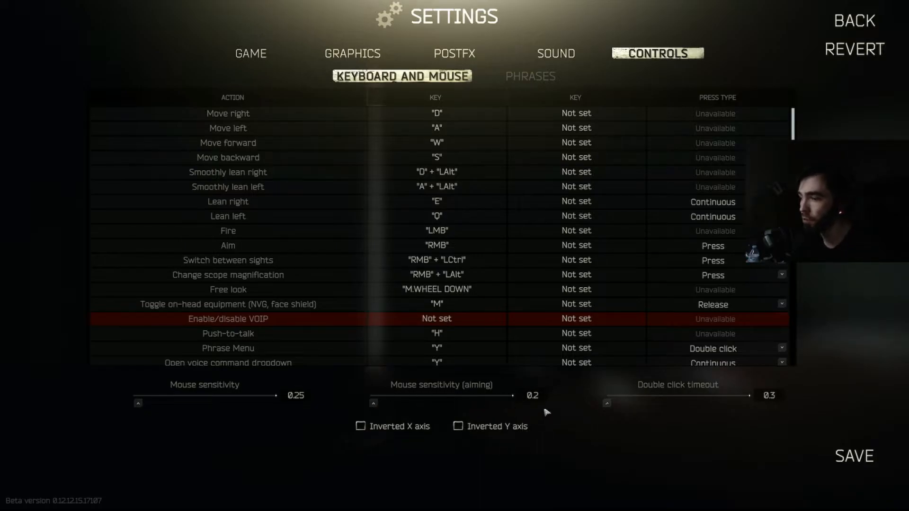
pyautogui.moveTo(612, 432)
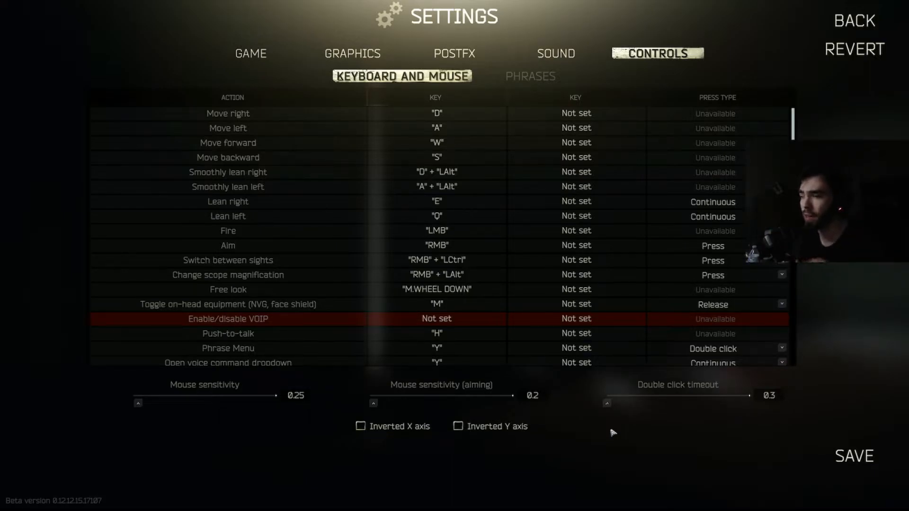
pyautogui.moveTo(620, 443)
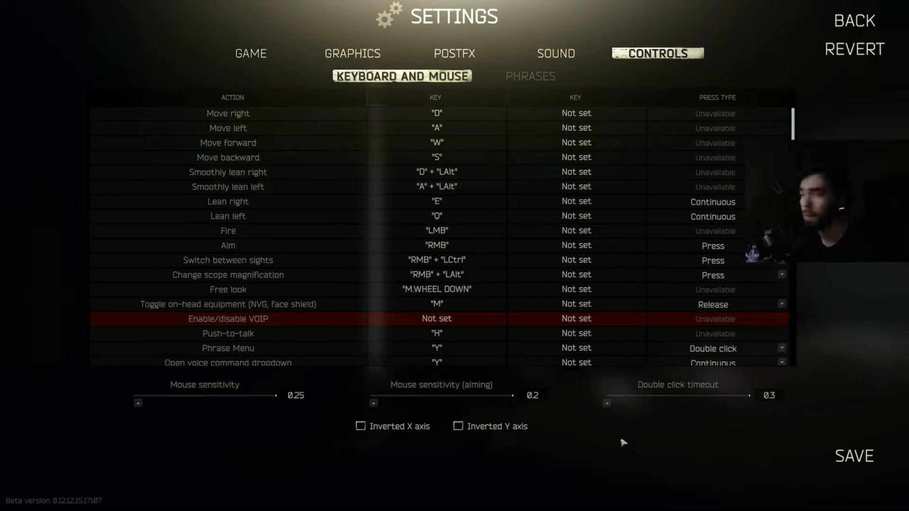
pyautogui.moveTo(625, 366)
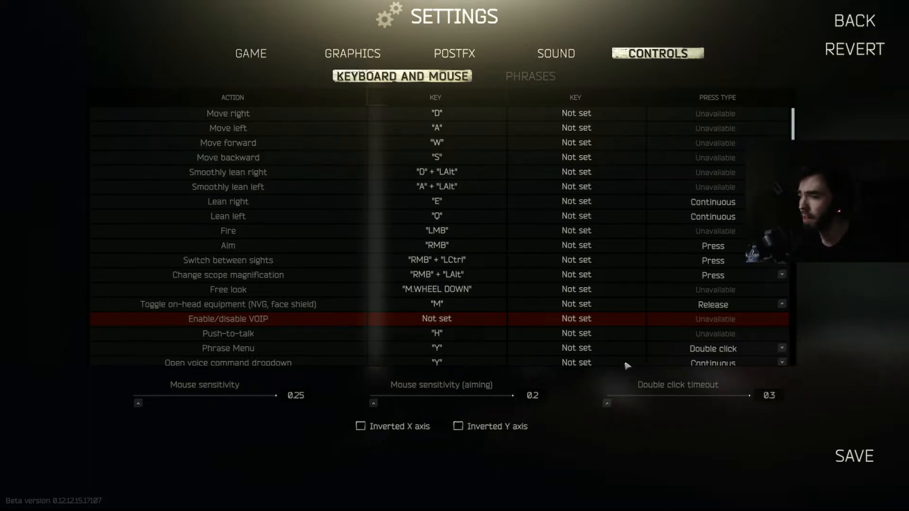
pyautogui.moveTo(186, 439)
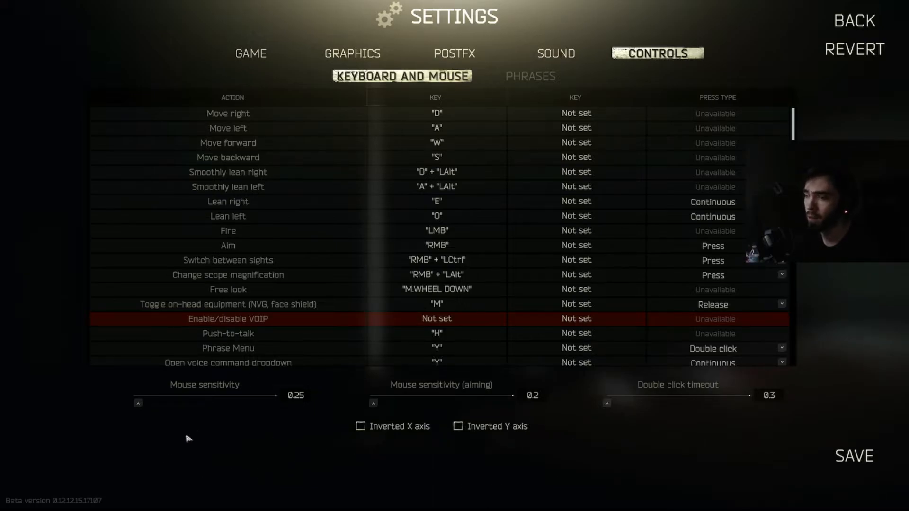
pyautogui.moveTo(190, 428)
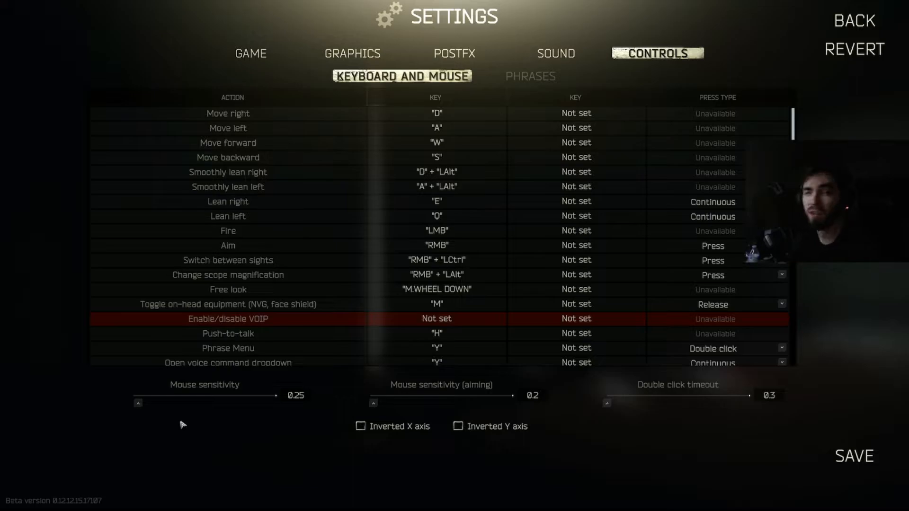
pyautogui.moveTo(746, 430)
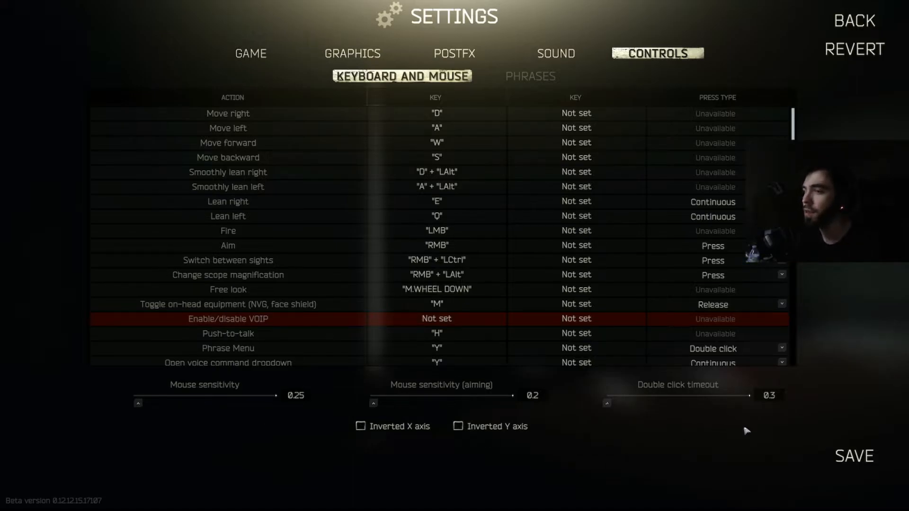
pyautogui.moveTo(618, 314)
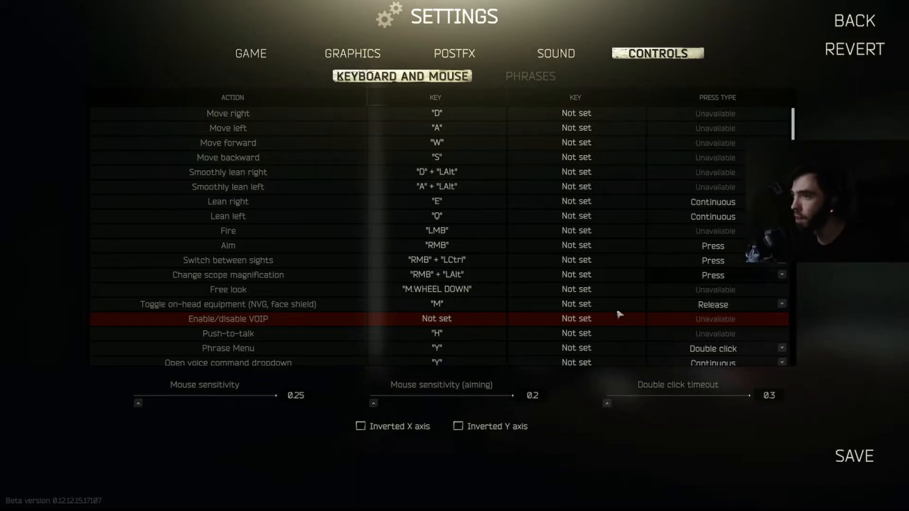
pyautogui.moveTo(506, 242)
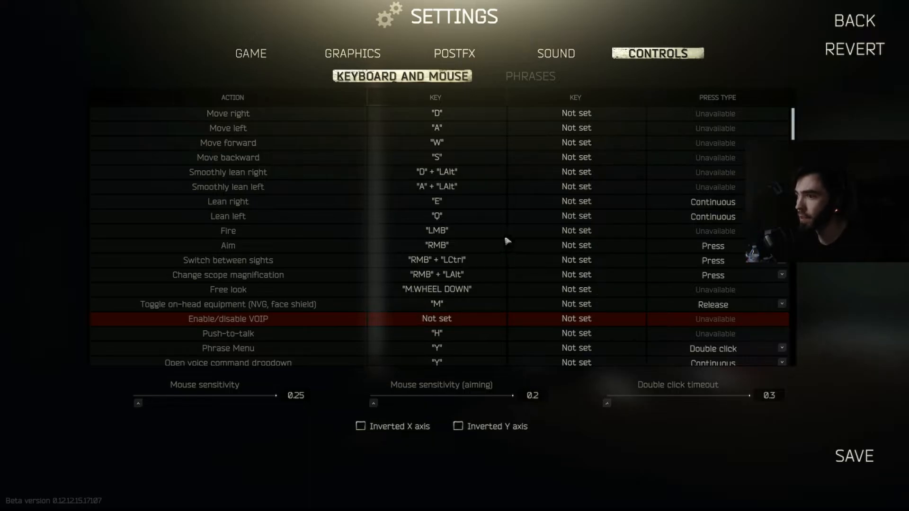
pyautogui.moveTo(523, 238)
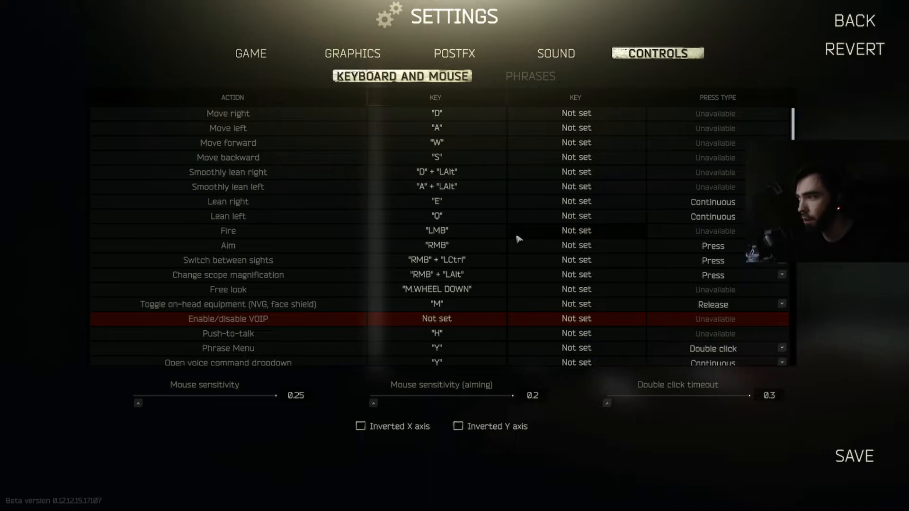
pyautogui.moveTo(478, 176)
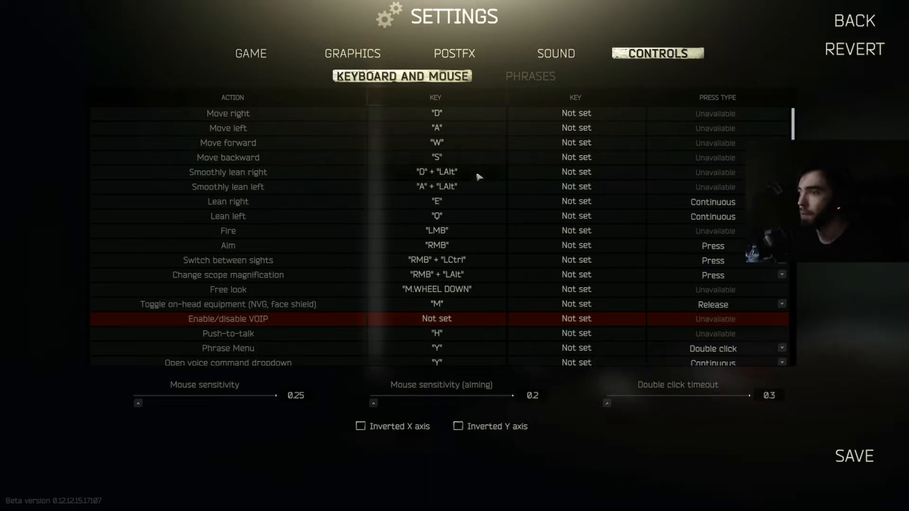
pyautogui.scroll(-3)
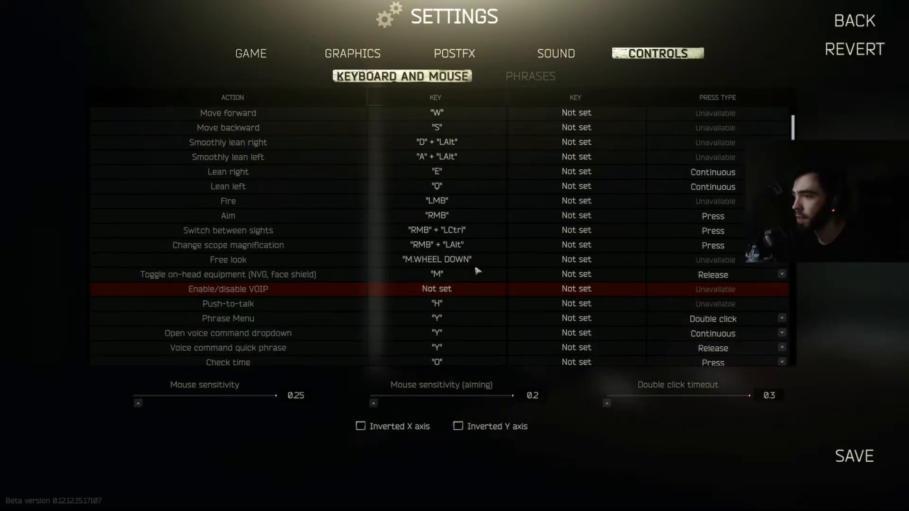
pyautogui.scroll(-3)
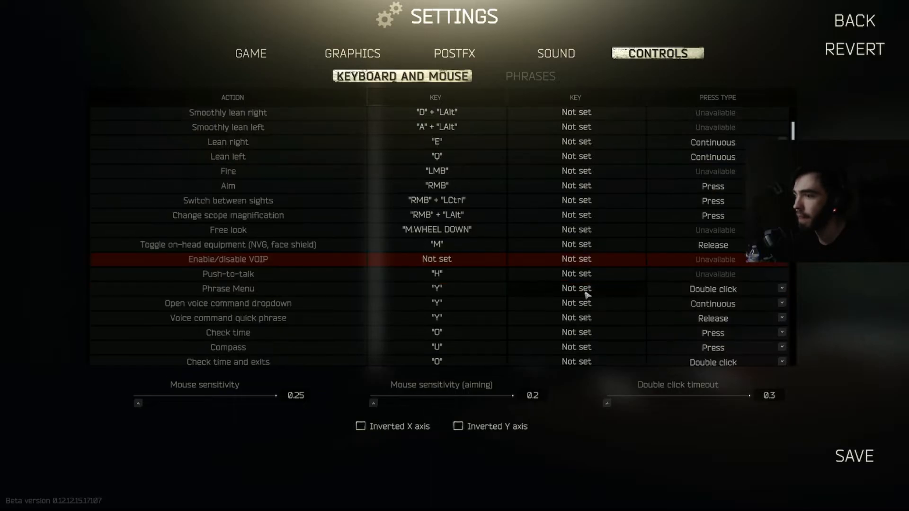
pyautogui.scroll(-3)
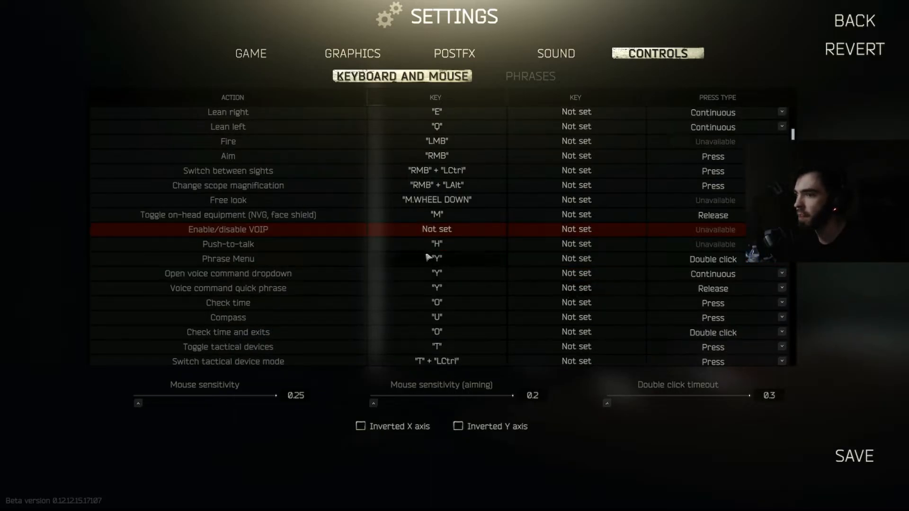
pyautogui.scroll(-3)
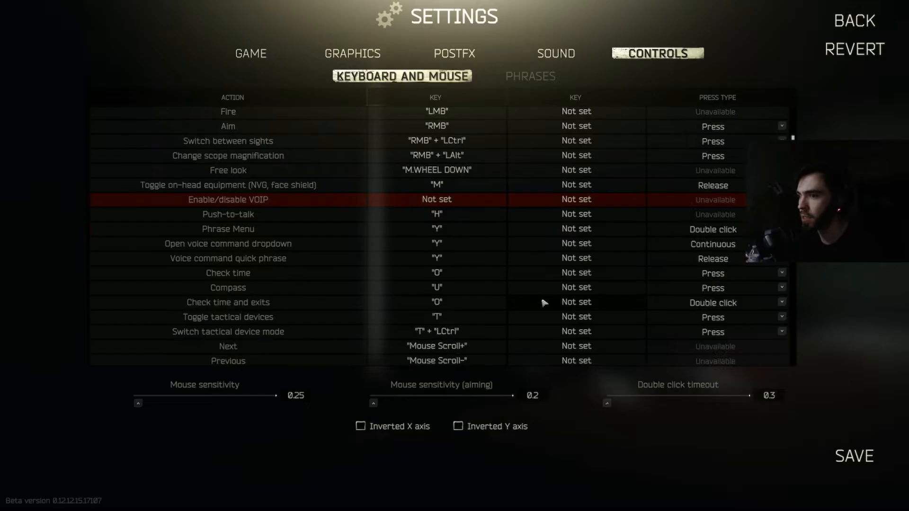
pyautogui.moveTo(479, 268)
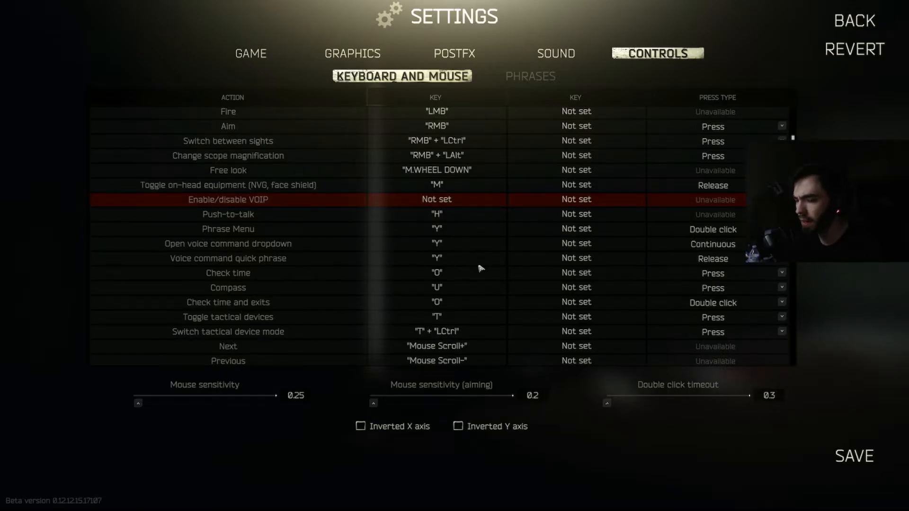
pyautogui.scroll(-3)
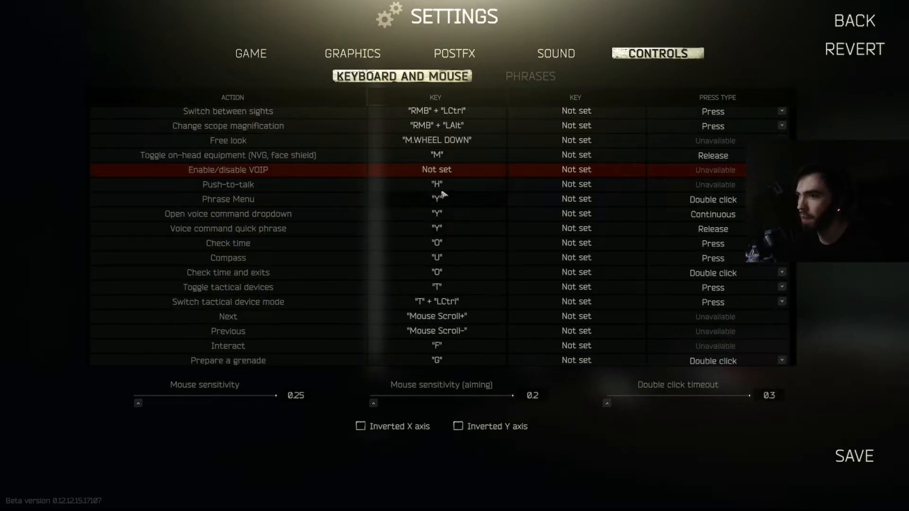
pyautogui.moveTo(450, 226)
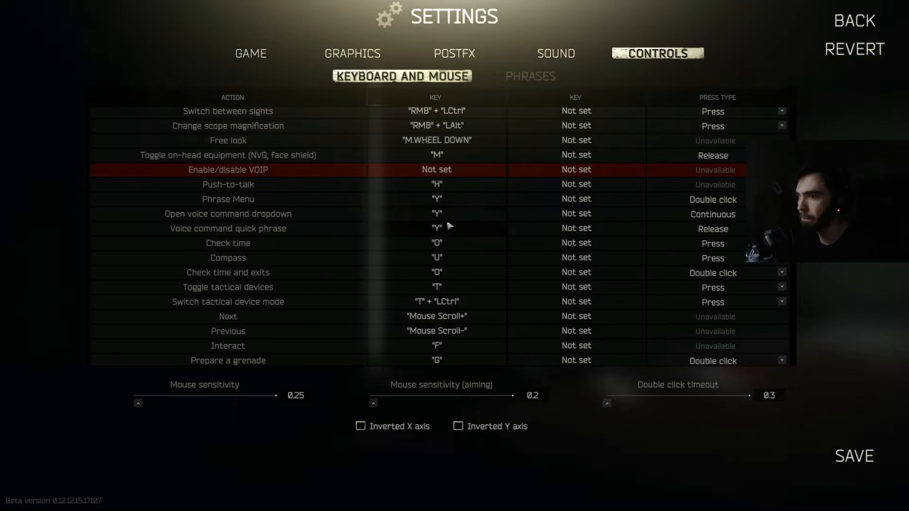
pyautogui.scroll(-3)
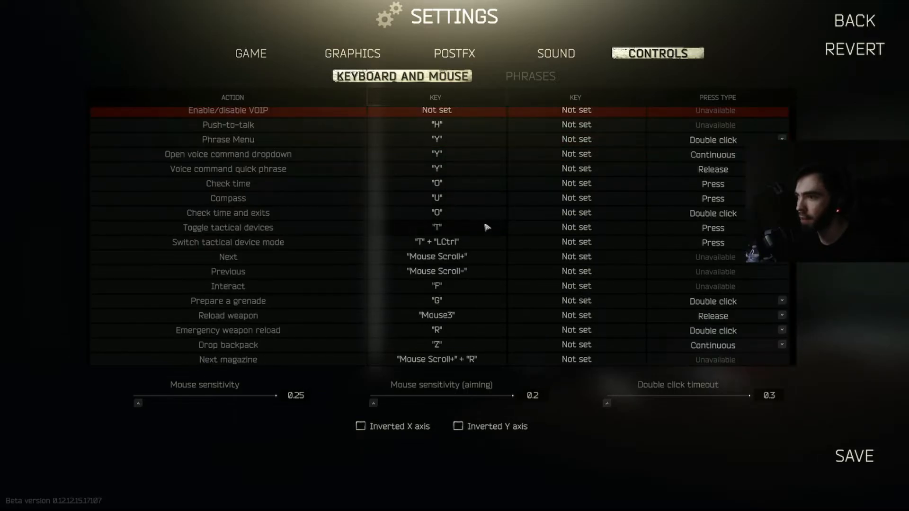
pyautogui.moveTo(487, 241)
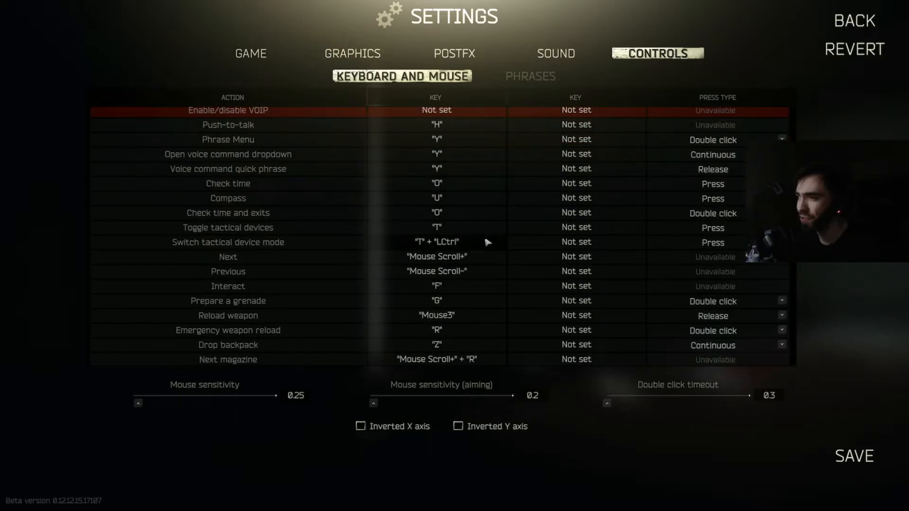
pyautogui.scroll(-3)
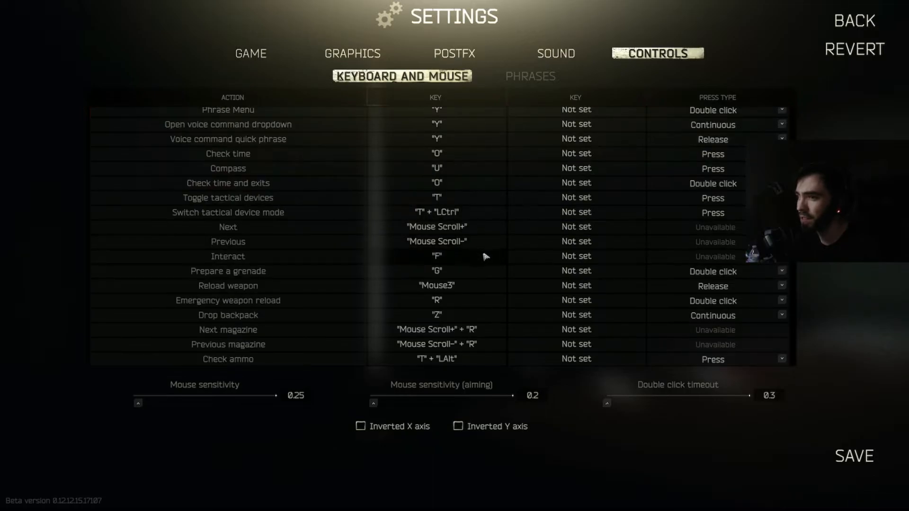
pyautogui.moveTo(462, 275)
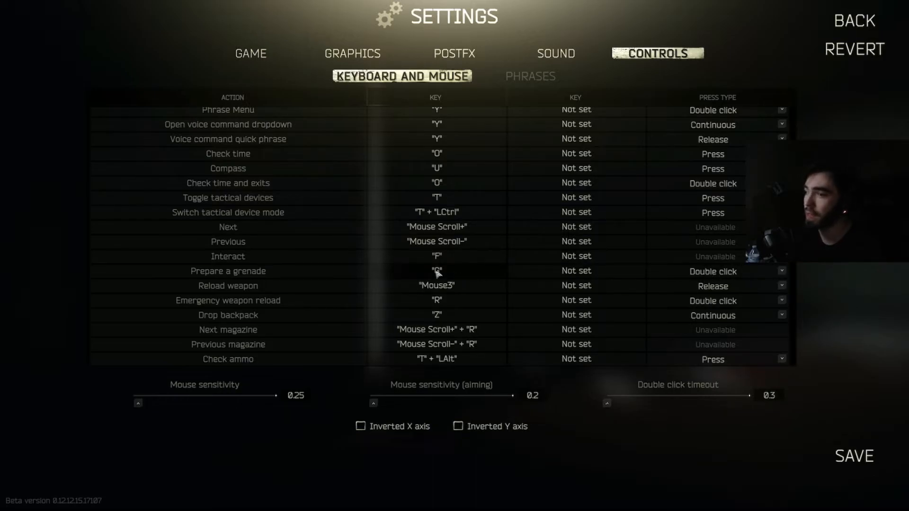
pyautogui.scroll(-3)
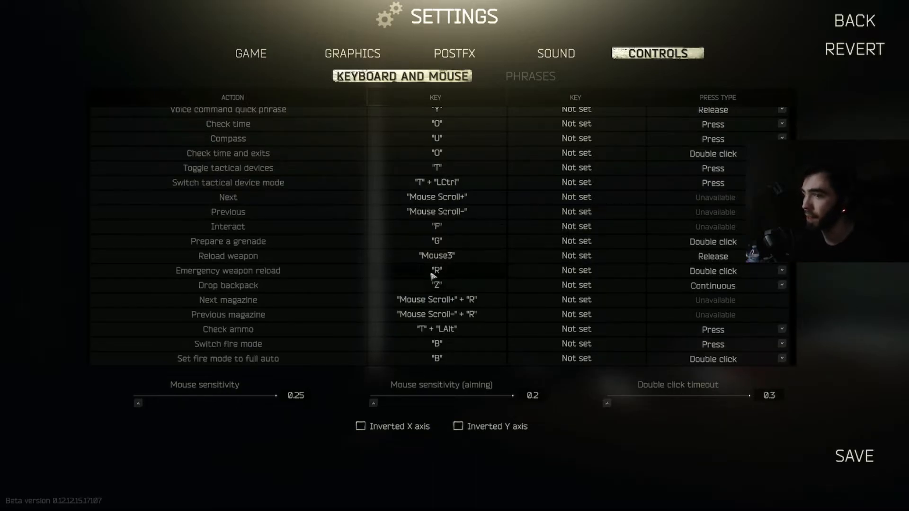
pyautogui.moveTo(495, 277)
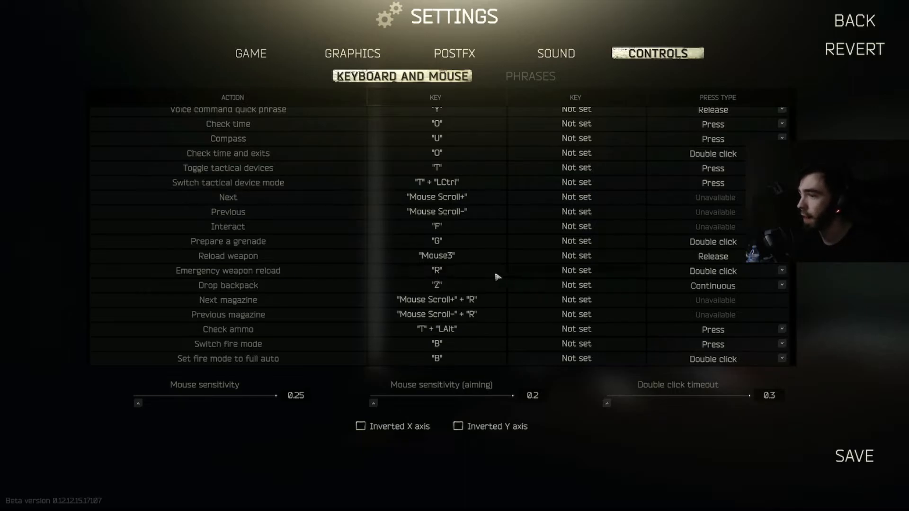
pyautogui.moveTo(428, 300)
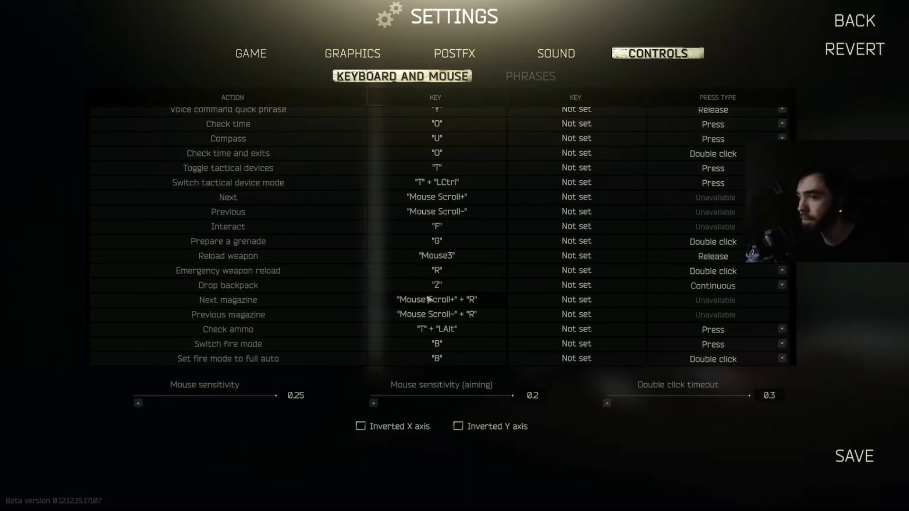
pyautogui.scroll(-3)
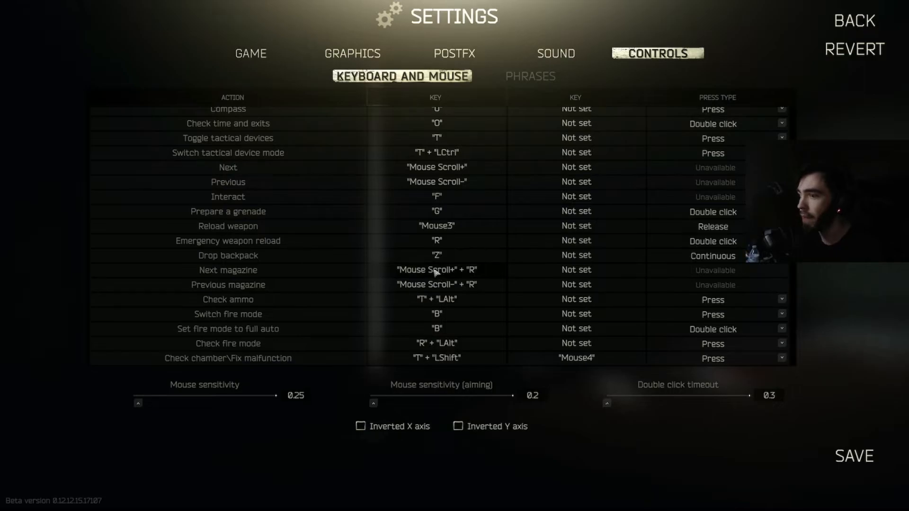
pyautogui.moveTo(427, 276)
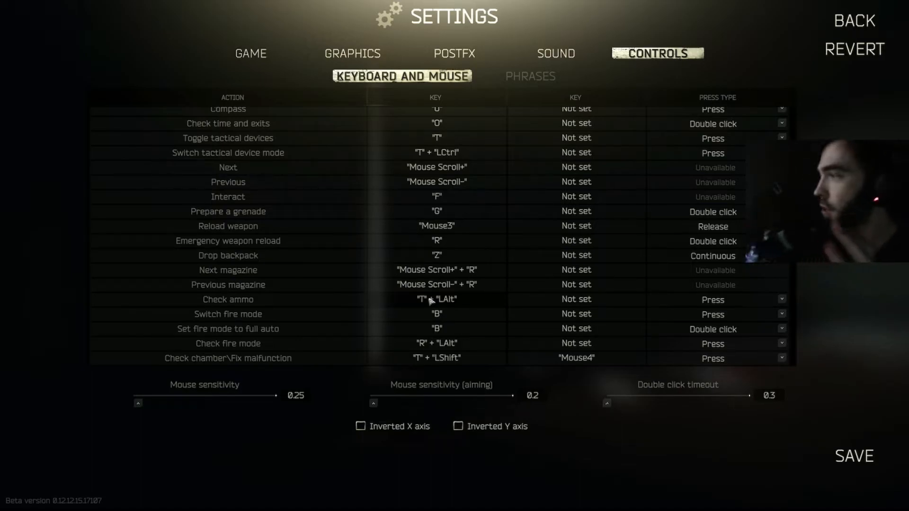
pyautogui.moveTo(408, 202)
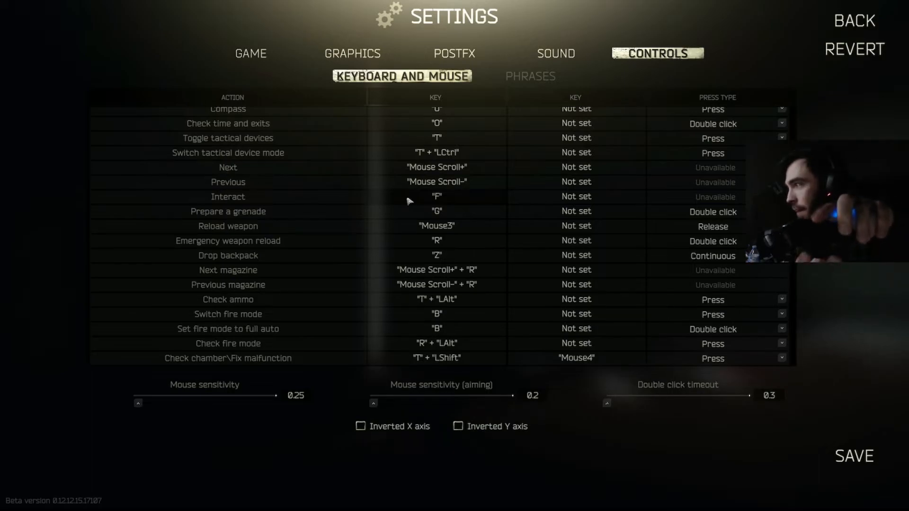
pyautogui.moveTo(373, 190)
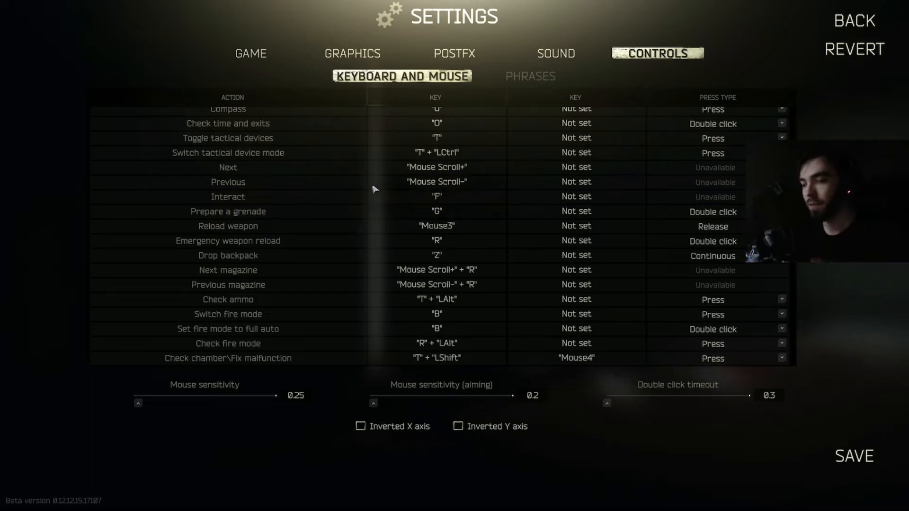
pyautogui.moveTo(369, 112)
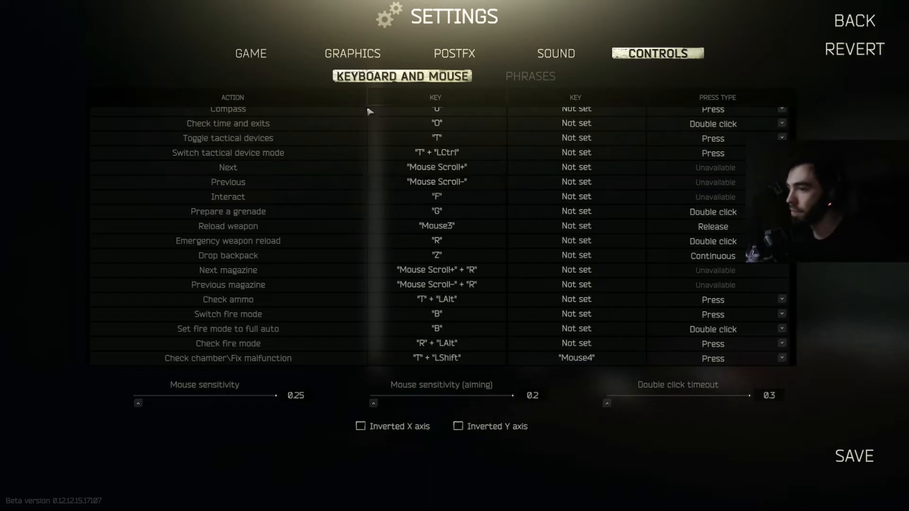
# Scroll further to Unload chamber, unbound Detach magazine, Prone, Sprint and Crouch.
pyautogui.scroll(-3)
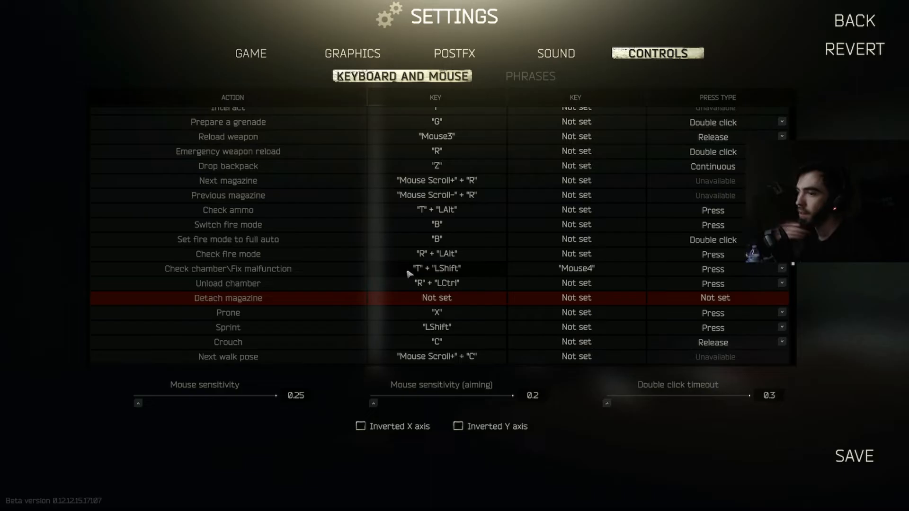
# Scroll past melee and Slot 4–9 to Scope elevation, Screenshot, Discard and Hold breath.
pyautogui.scroll(-3)
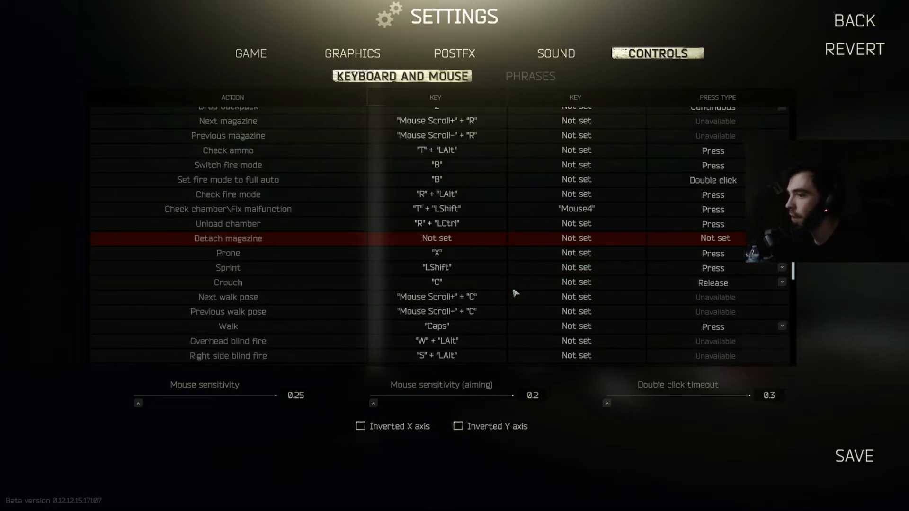
pyautogui.scroll(-3)
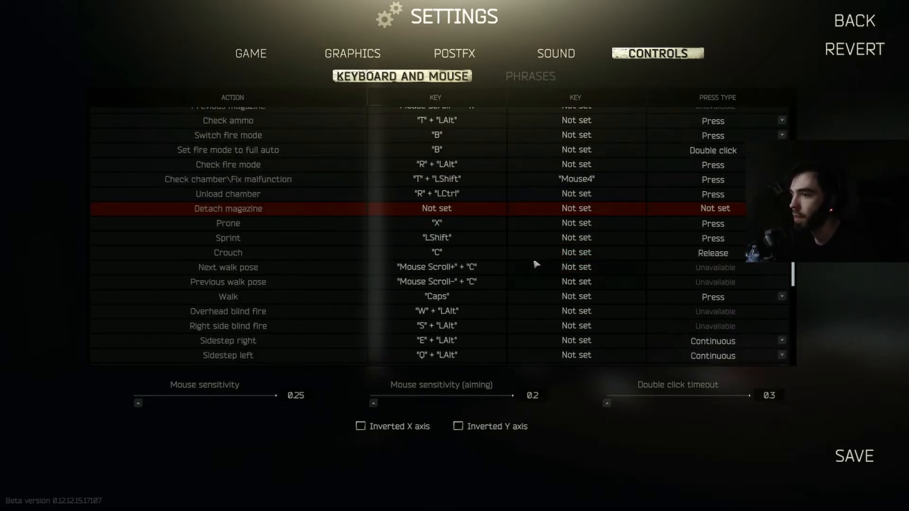
pyautogui.scroll(-3)
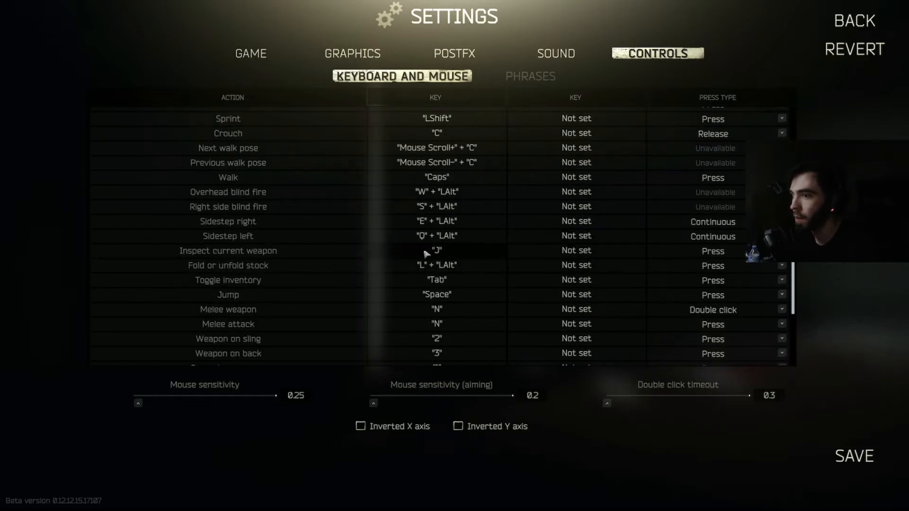
pyautogui.moveTo(446, 263)
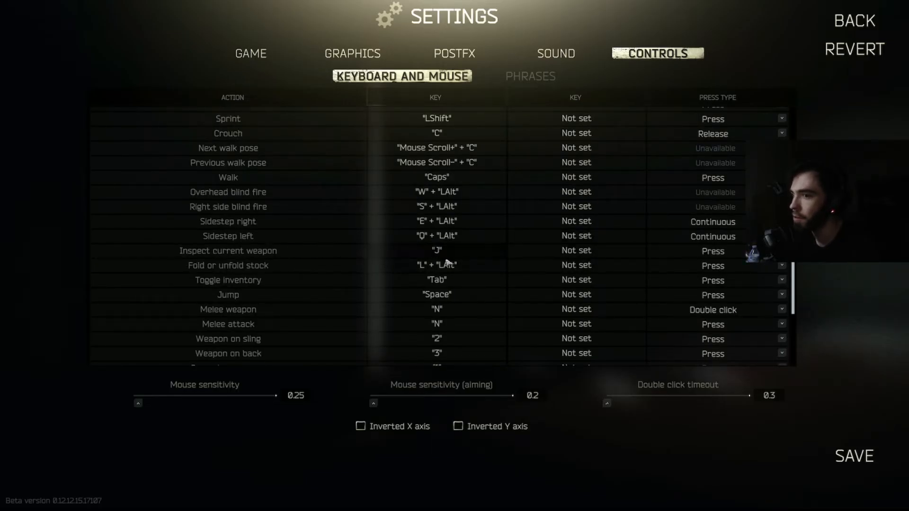
pyautogui.scroll(-3)
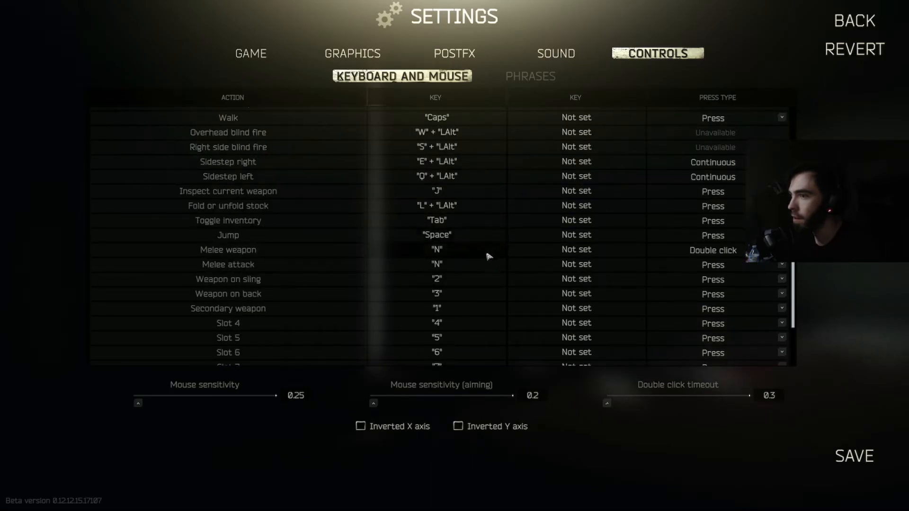
pyautogui.scroll(-3)
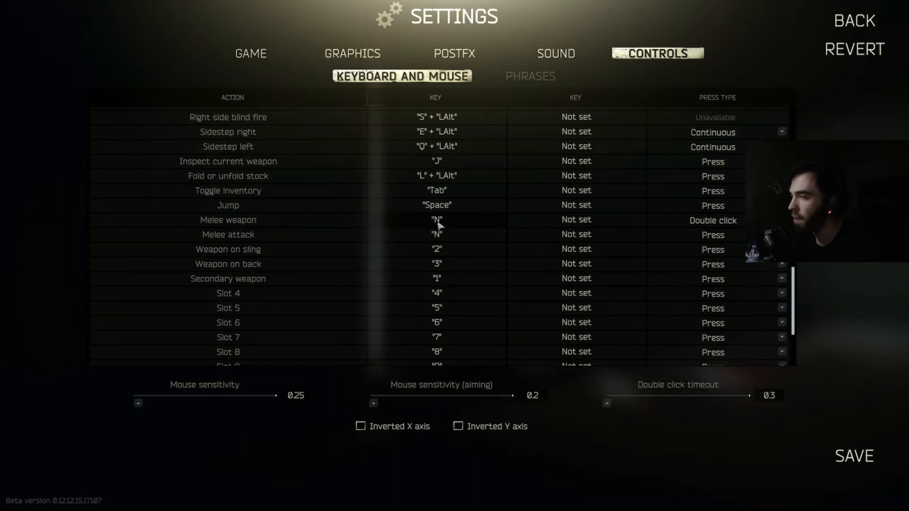
pyautogui.moveTo(436, 234)
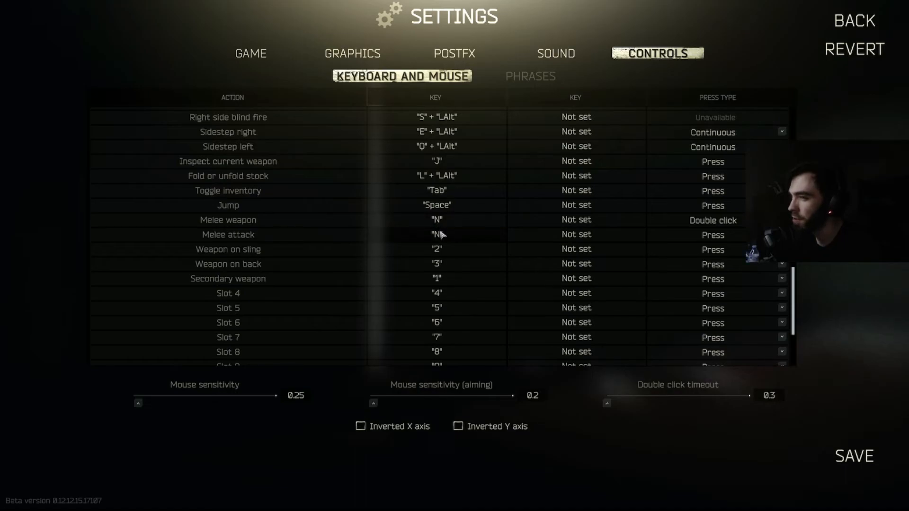
pyautogui.scroll(-3)
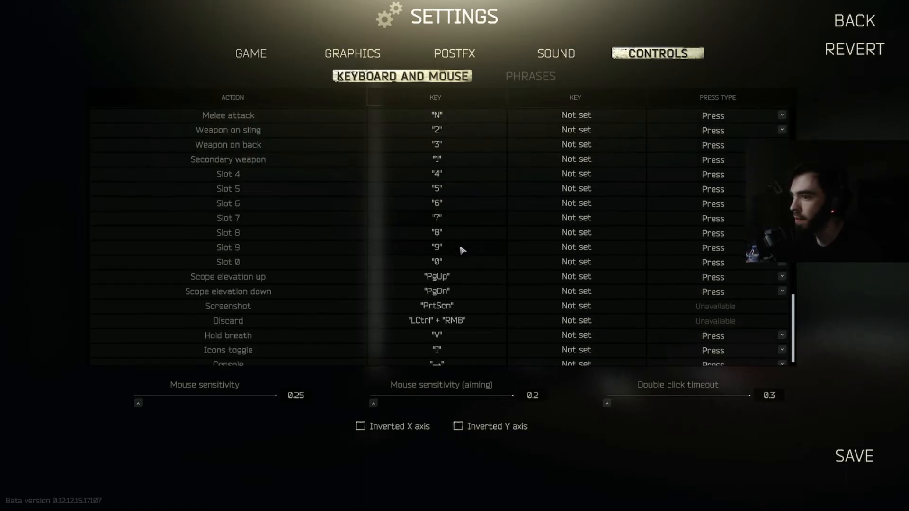
# Scroll to the bottom of the keybind list, ending at Icons toggle and Console.
pyautogui.scroll(-3)
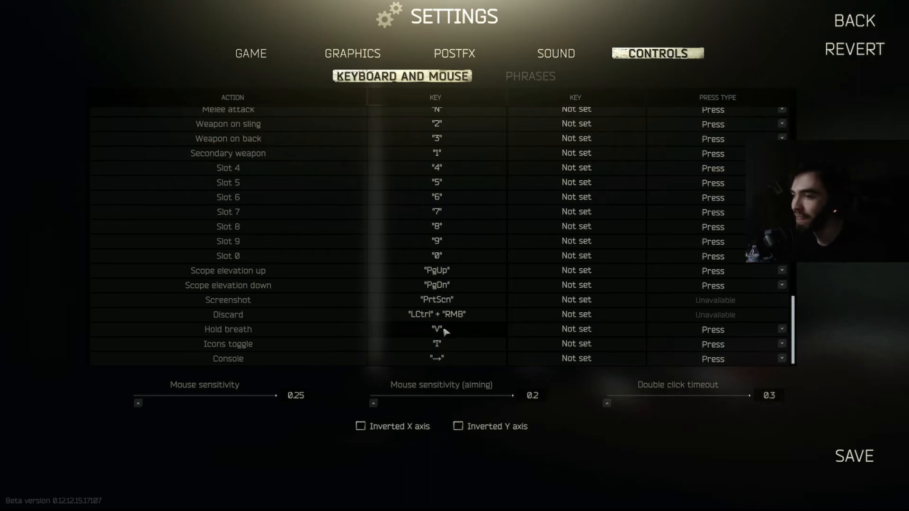
pyautogui.moveTo(356, 332)
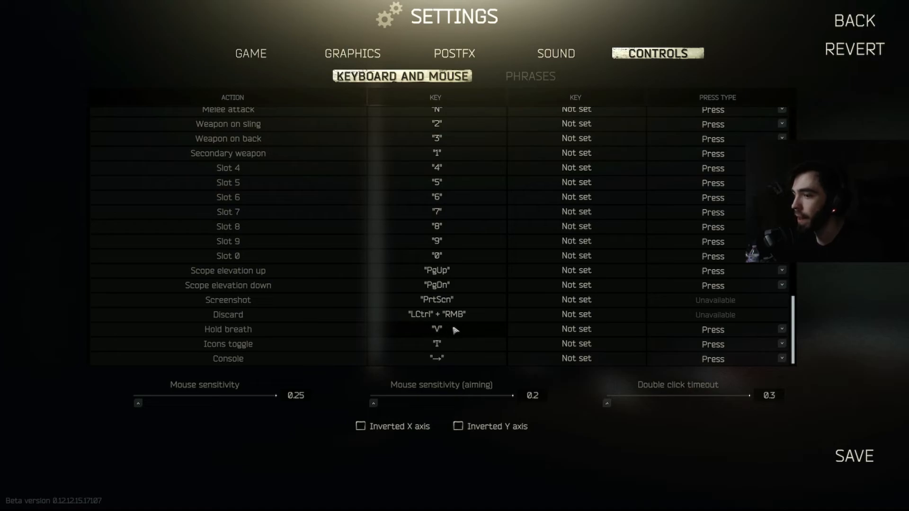
pyautogui.moveTo(501, 336)
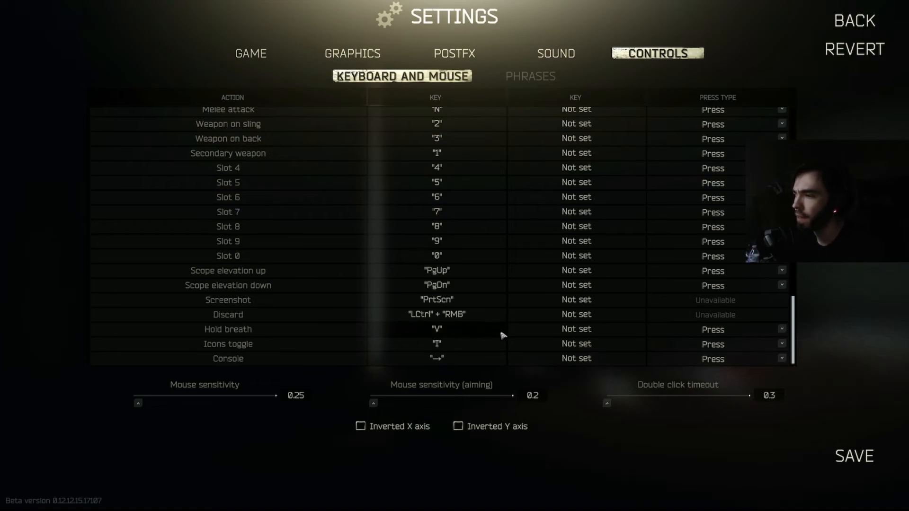
pyautogui.moveTo(450, 329)
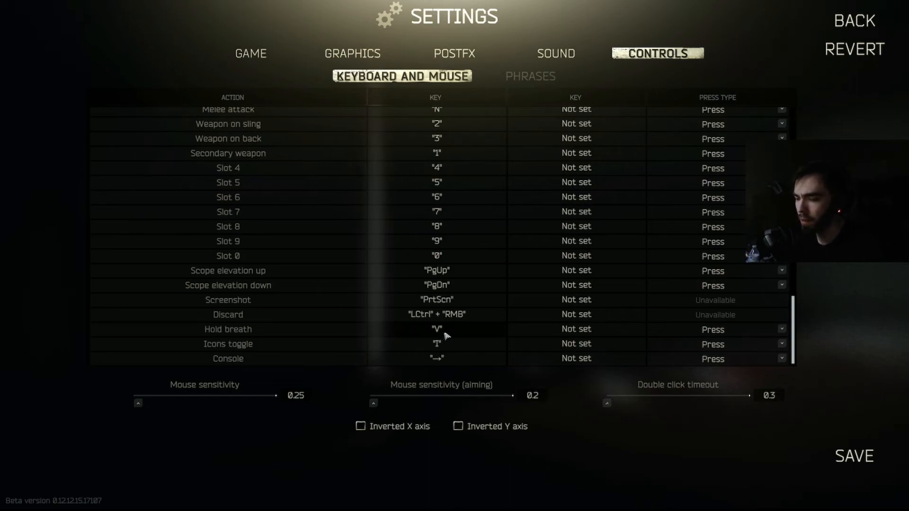
pyautogui.moveTo(486, 342)
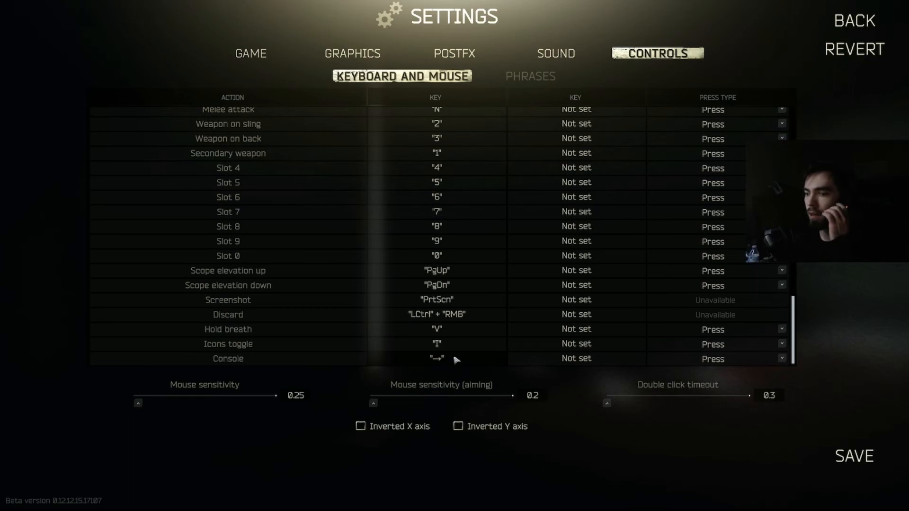
pyautogui.moveTo(455, 356)
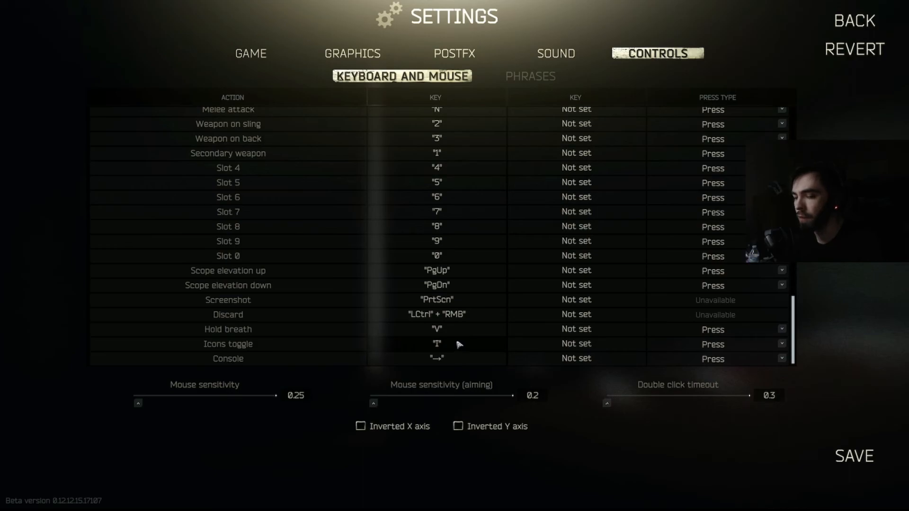
pyautogui.moveTo(457, 341)
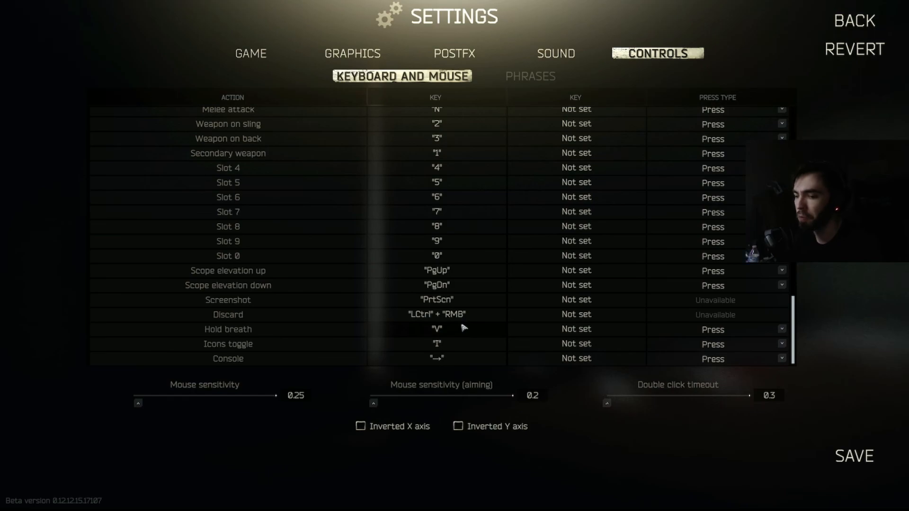
pyautogui.moveTo(598, 338)
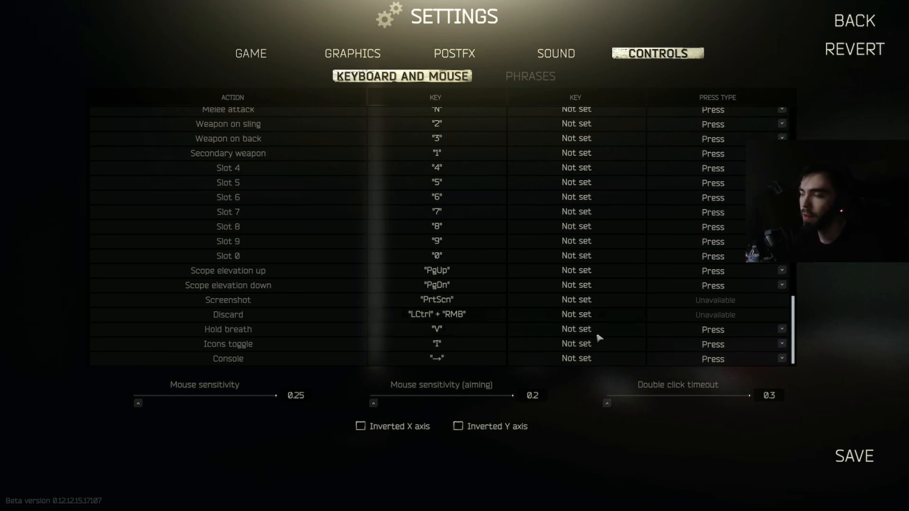